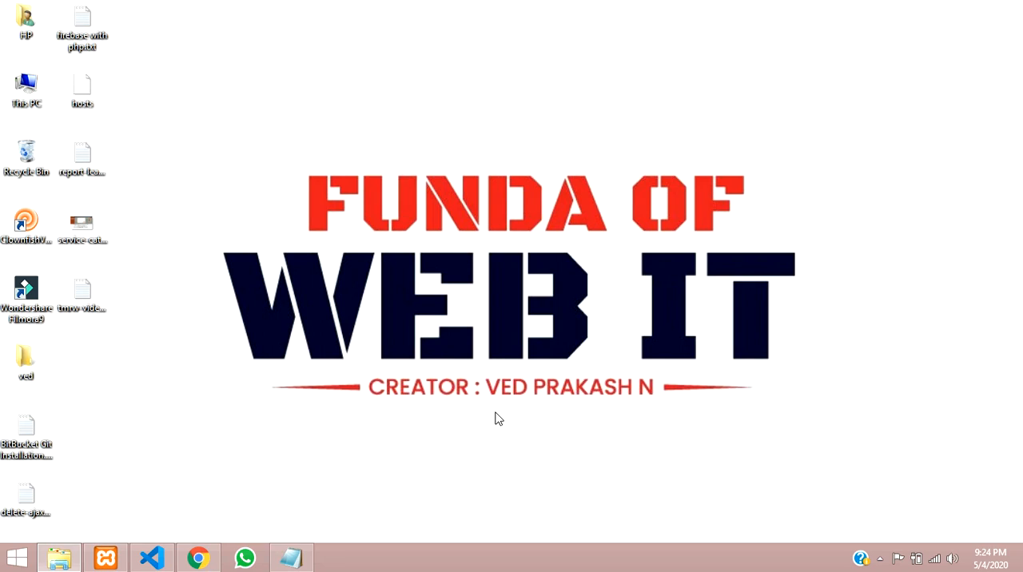
pyautogui.moveTo(237, 531)
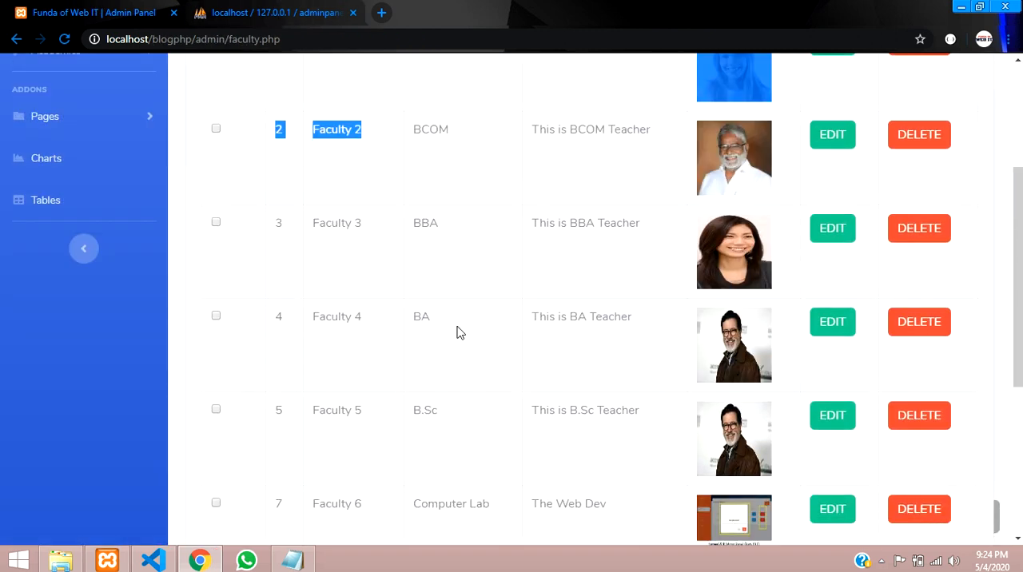
# Scroll down the faculty table to see each teacher's details and image.
pyautogui.scroll(-3)
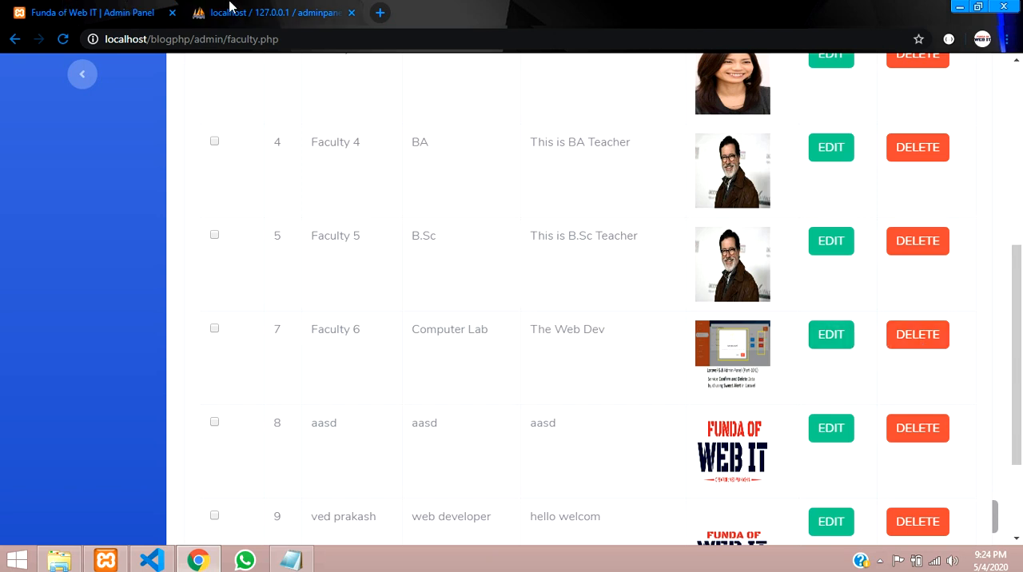
# Browse the faculty table in phpMyAdmin and highlight Faculty 6's image file name.
pyautogui.click(272, 12)
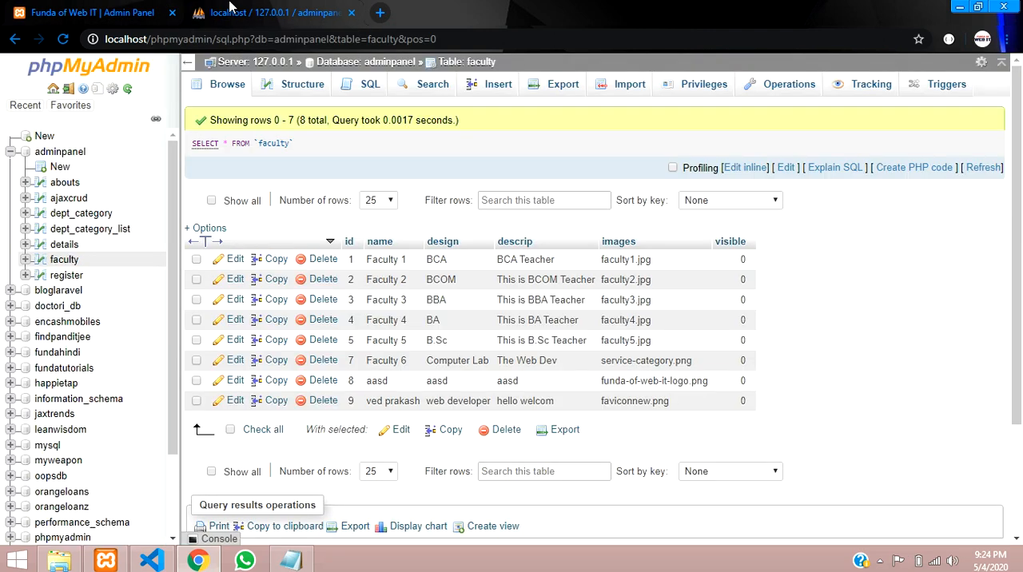
pyautogui.moveTo(646, 362)
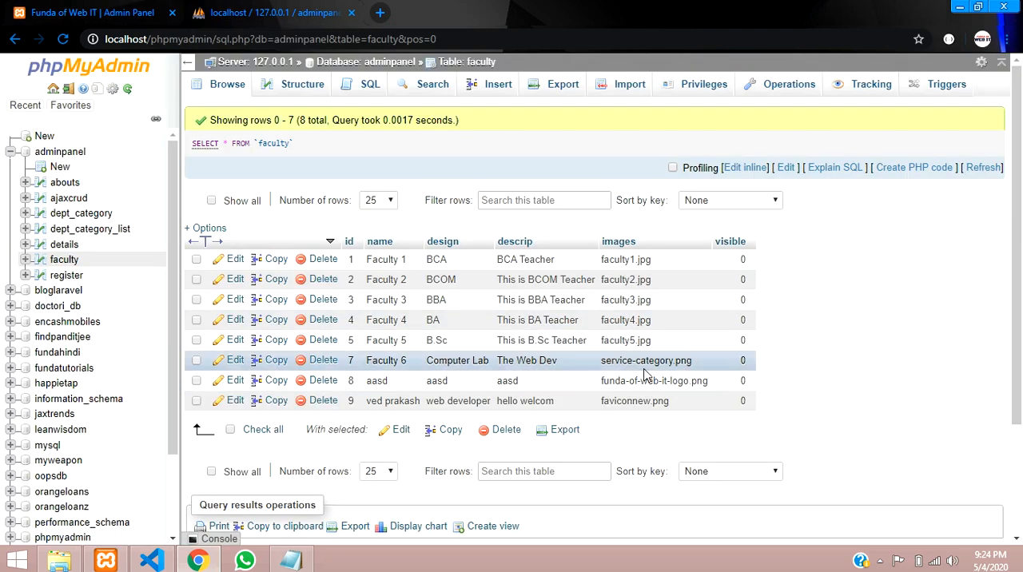
pyautogui.doubleClick(646, 362)
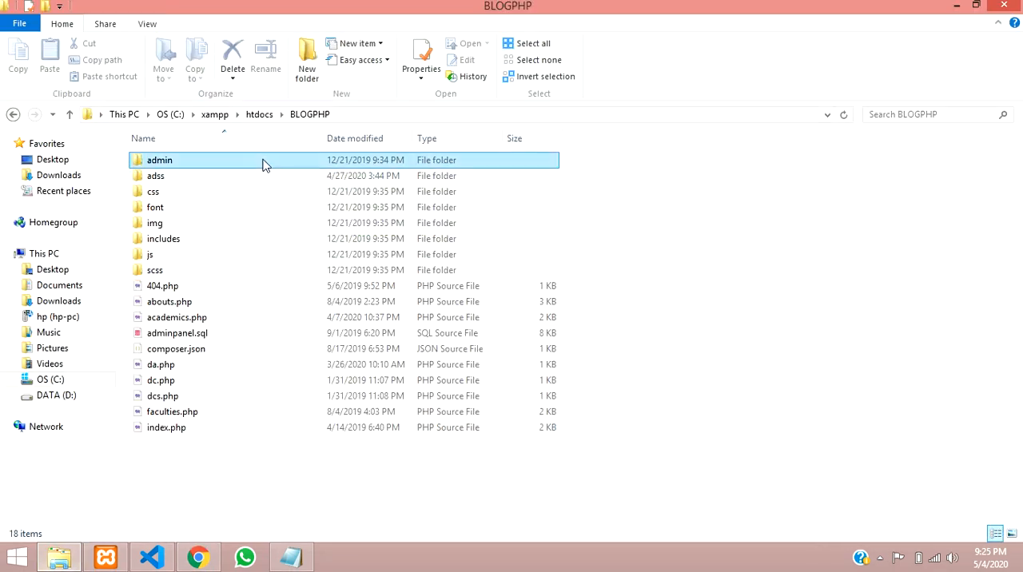
# Navigate into admin/upload and compare with Faculty 6's entry in the browser list.
pyautogui.doubleClick(160, 160)
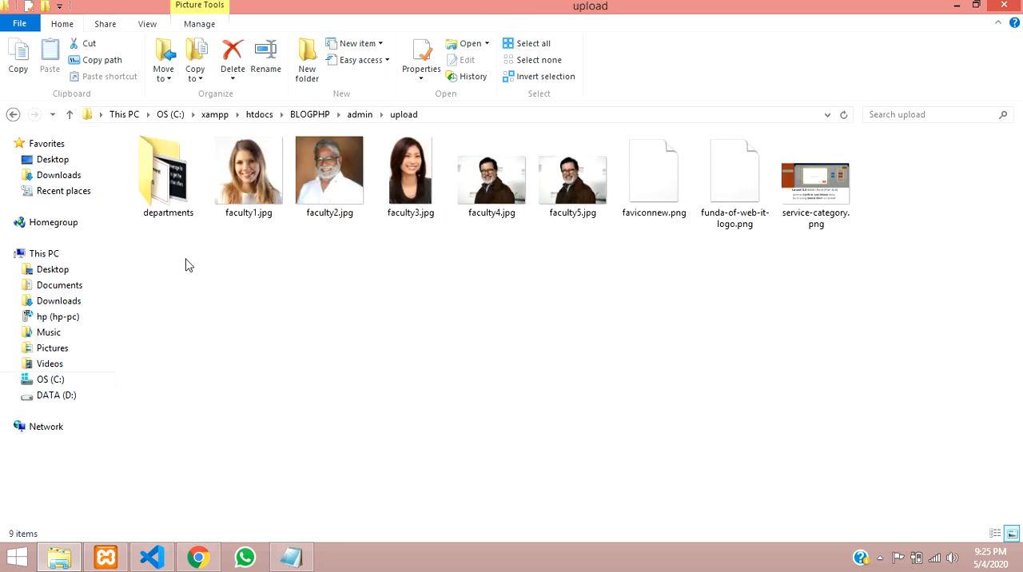
pyautogui.click(572, 170)
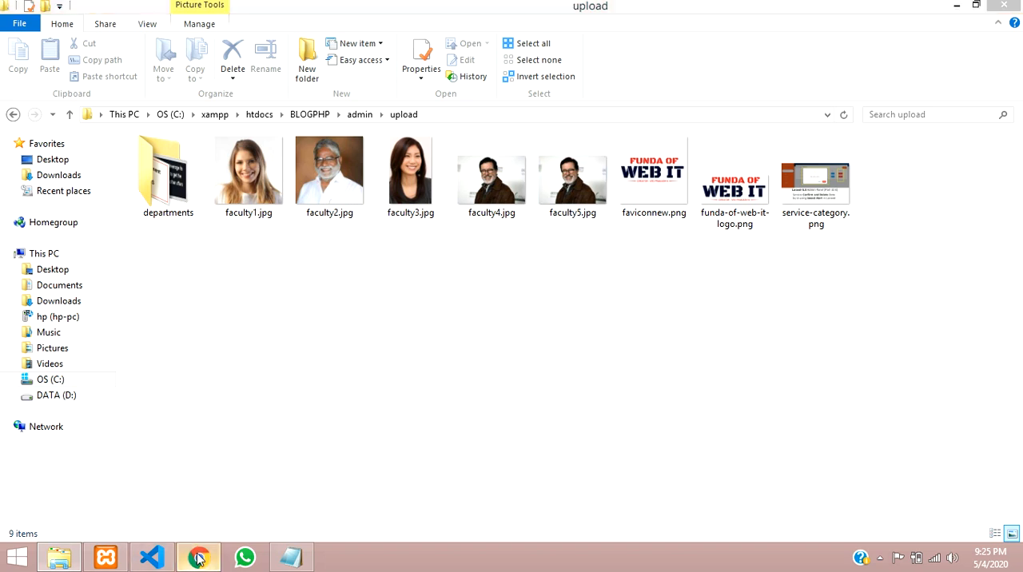
pyautogui.click(198, 557)
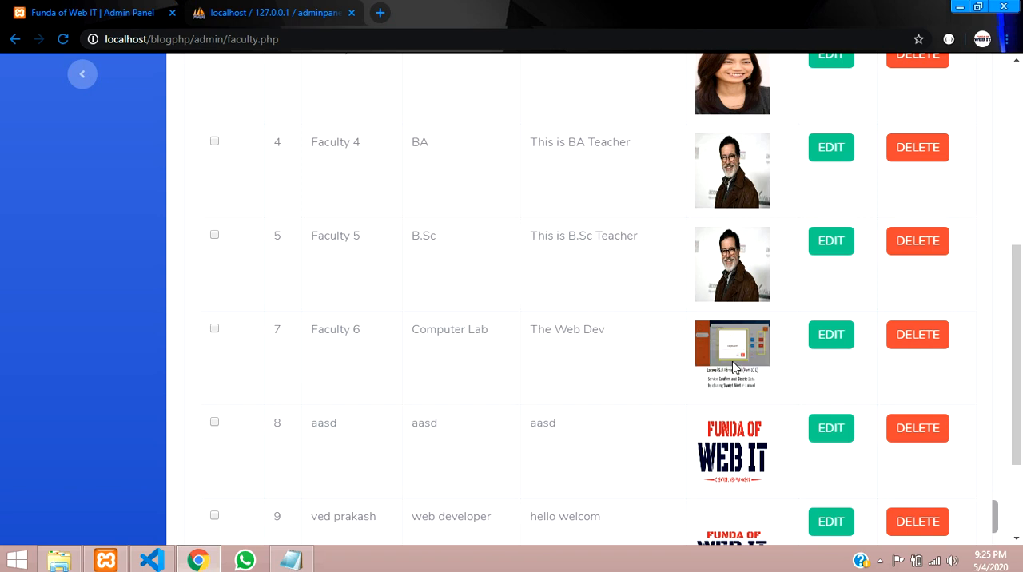
pyautogui.doubleClick(449, 329)
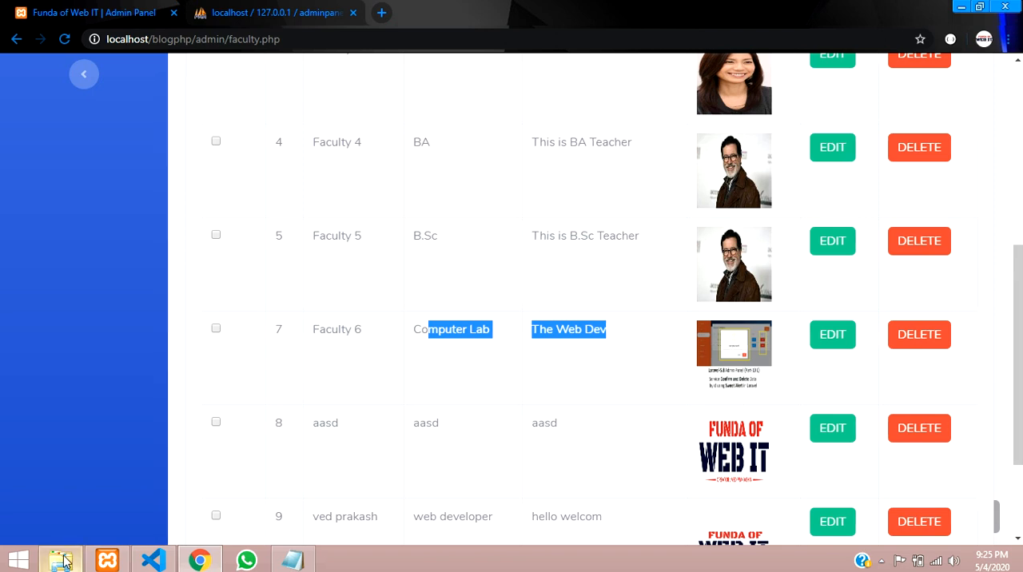
# Back in the upload folder, pick out service-category.png as Faculty 6's image.
pyautogui.click(61, 560)
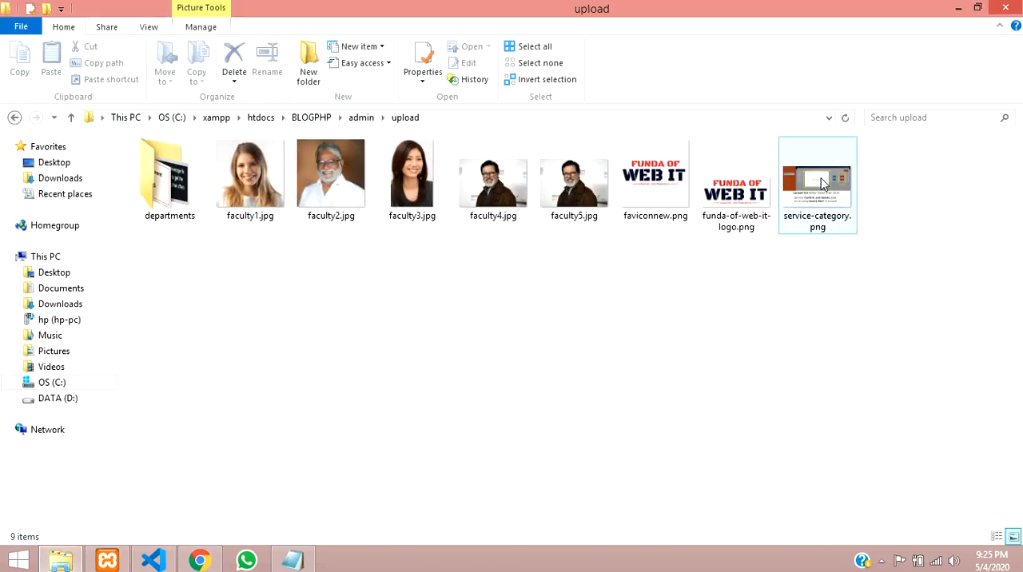
pyautogui.click(817, 176)
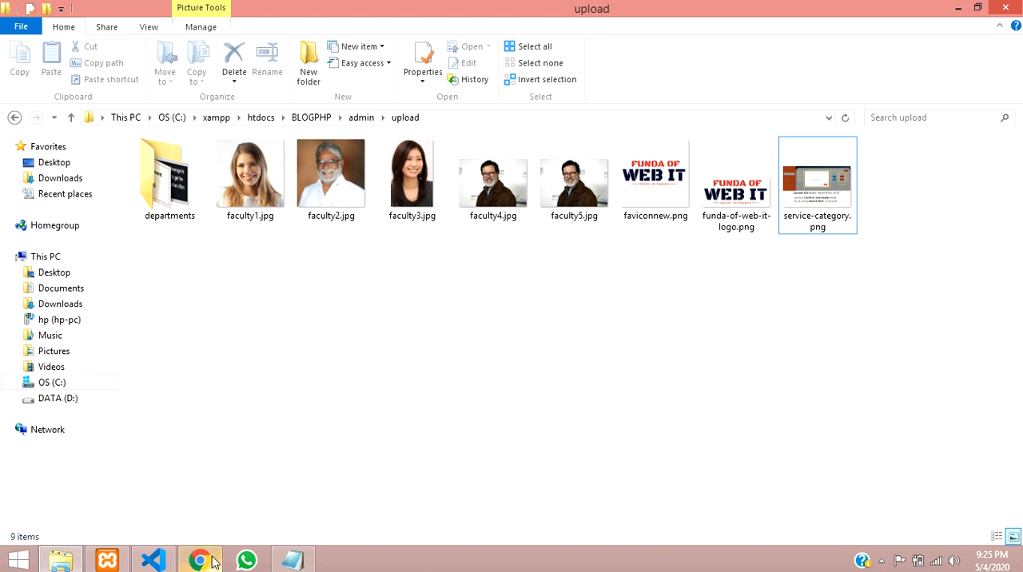
# Bring faculty.php into the editor and move down to the faculty table loop.
pyautogui.click(200, 560)
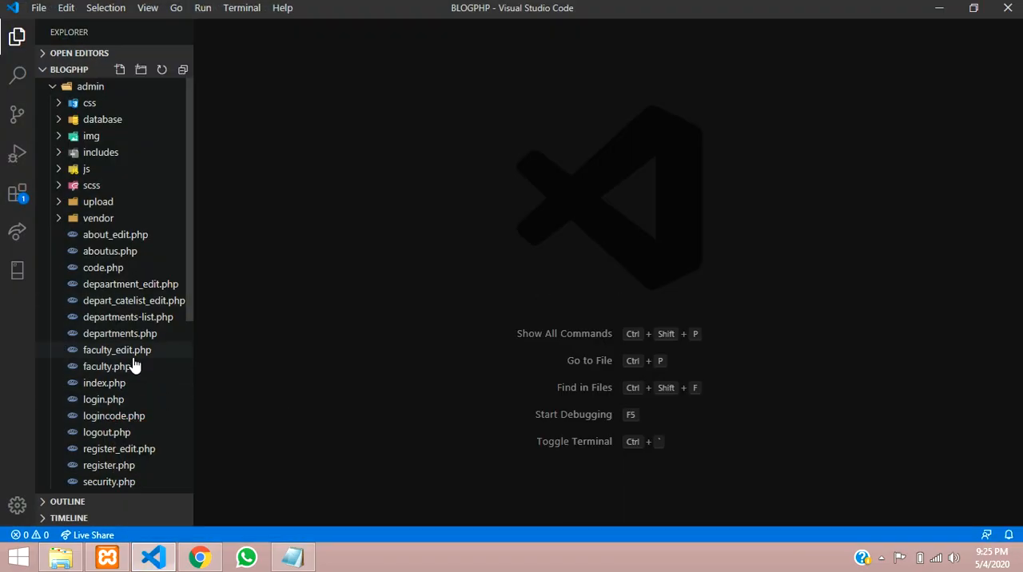
pyautogui.click(106, 366)
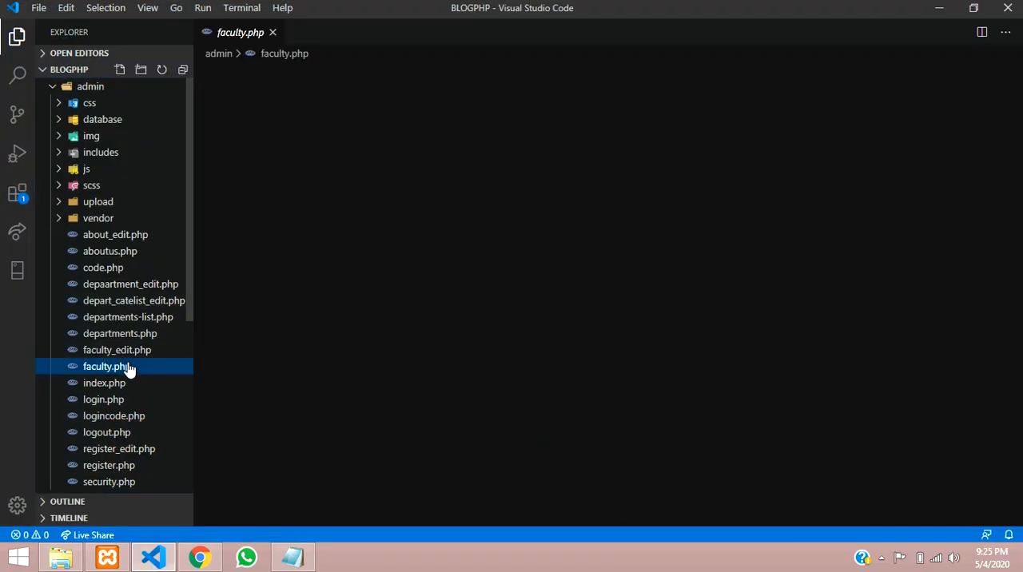
pyautogui.doubleClick(106, 366)
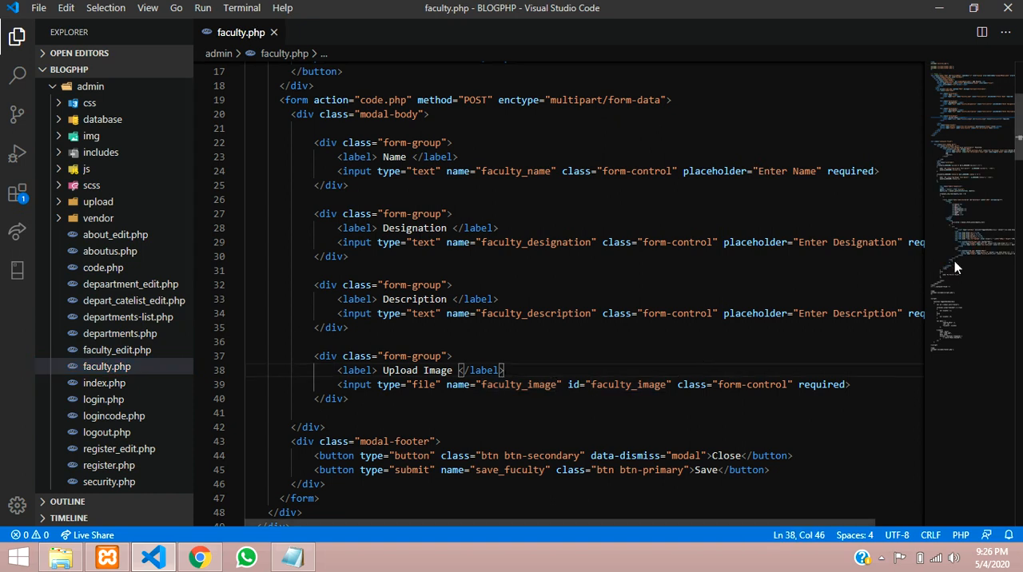
pyautogui.scroll(-3)
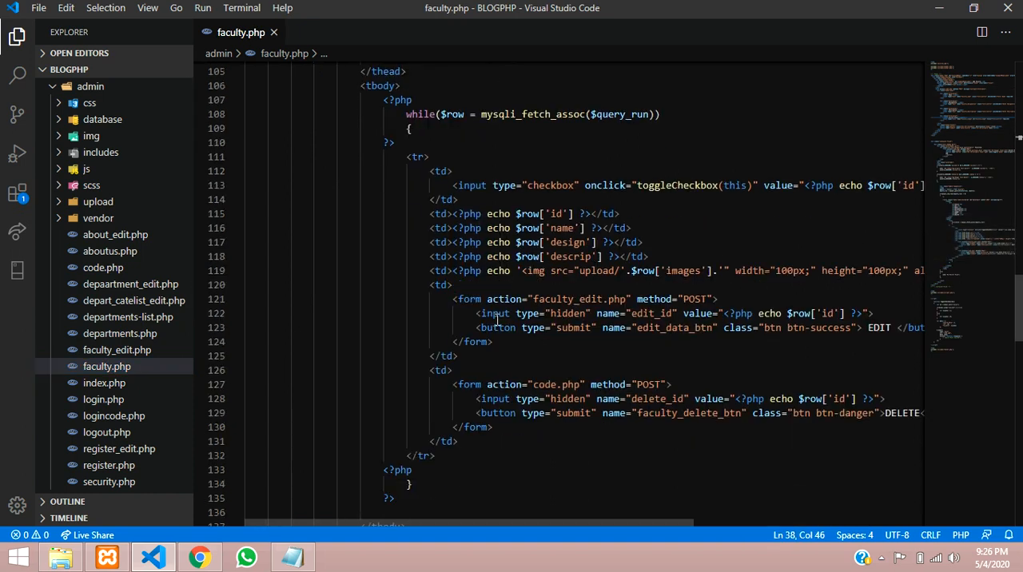
# Select the DELETE form and highlight code.php as its action target.
pyautogui.click(200, 557)
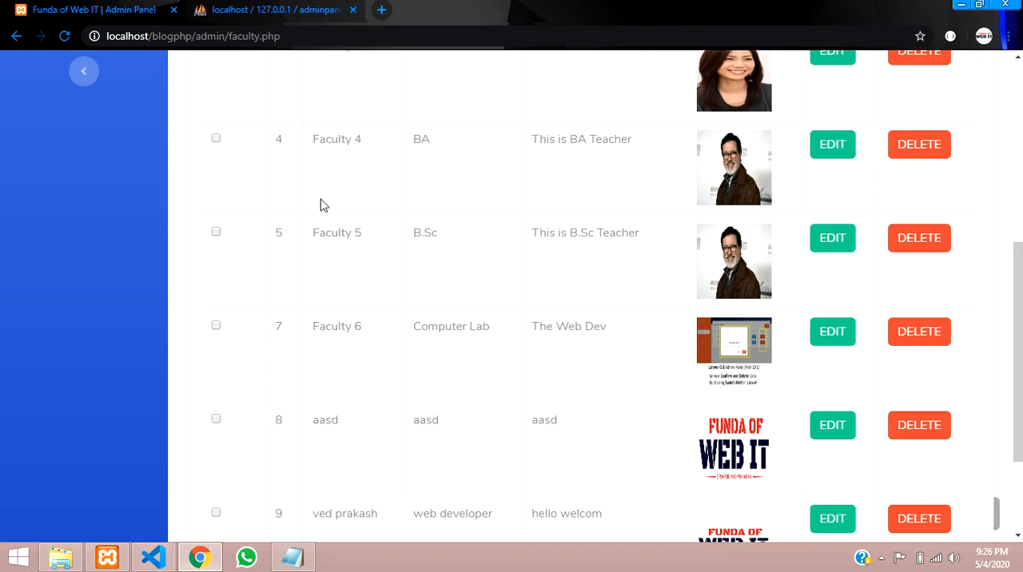
pyautogui.moveTo(320, 138); pyautogui.dragTo(432, 419)
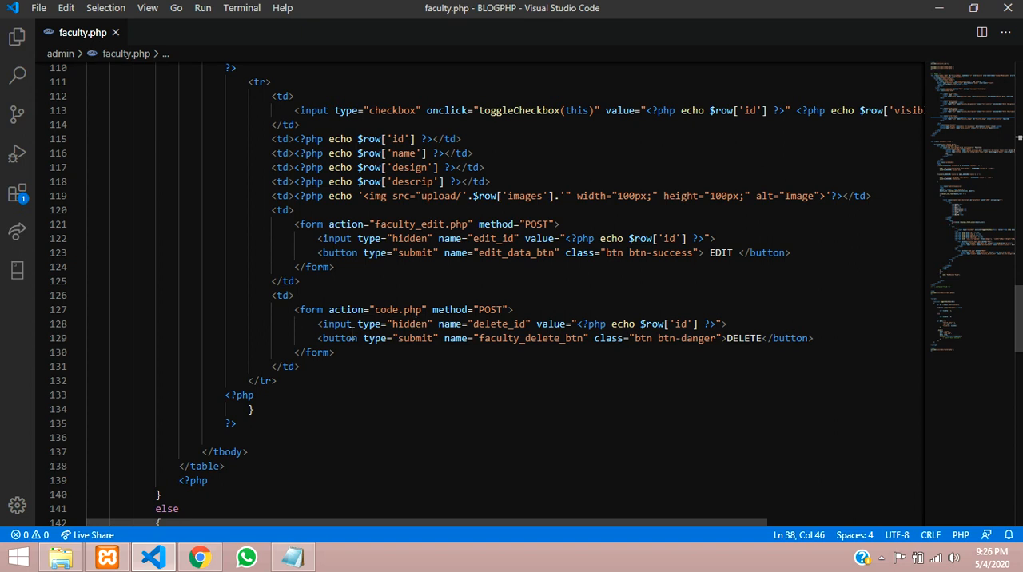
pyautogui.click(336, 352)
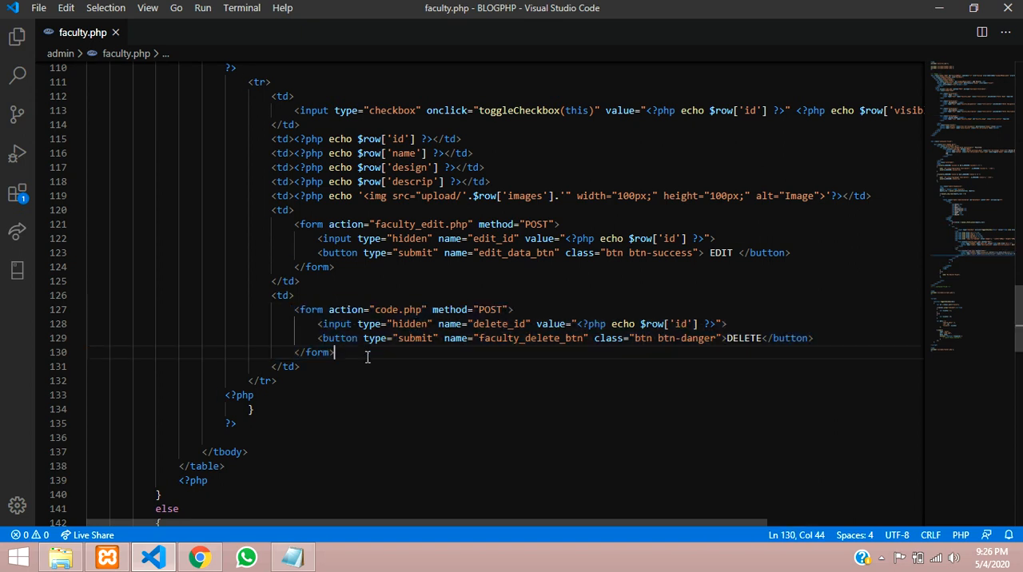
pyautogui.doubleClick(531, 337)
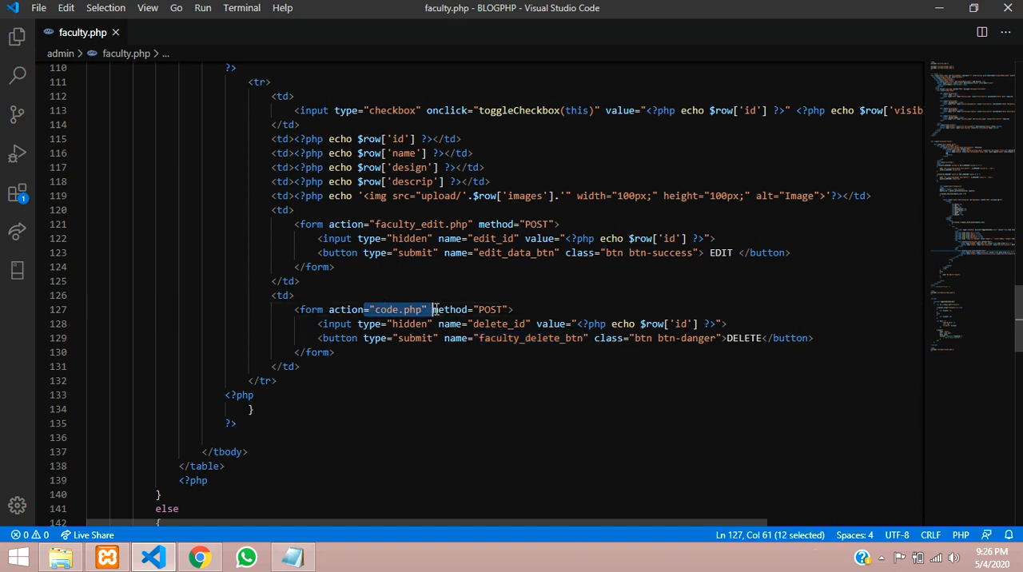
pyautogui.click(16, 37)
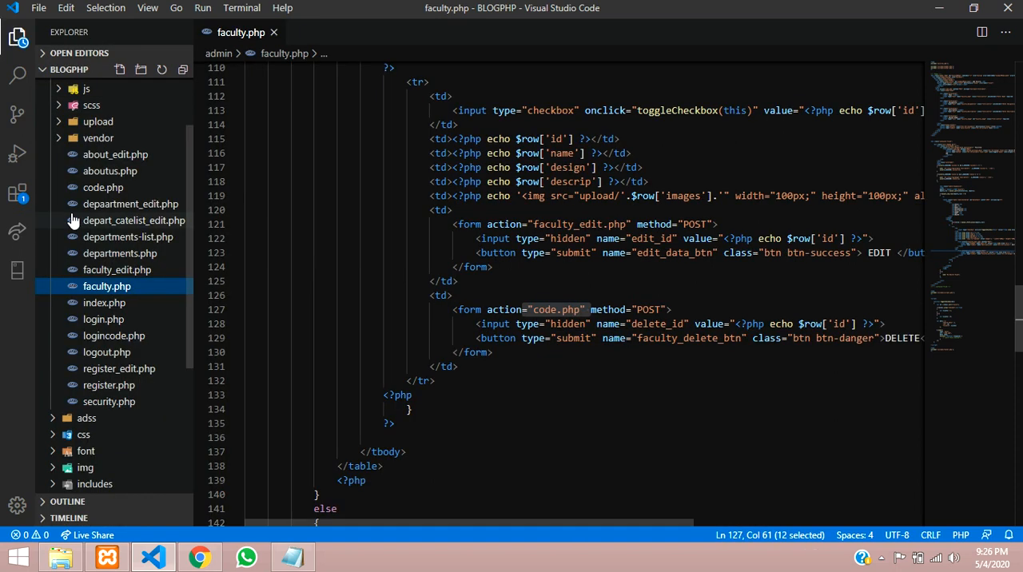
# Search code.php for faculty_delete_btn and land on the delete handler block.
pyautogui.click(103, 187)
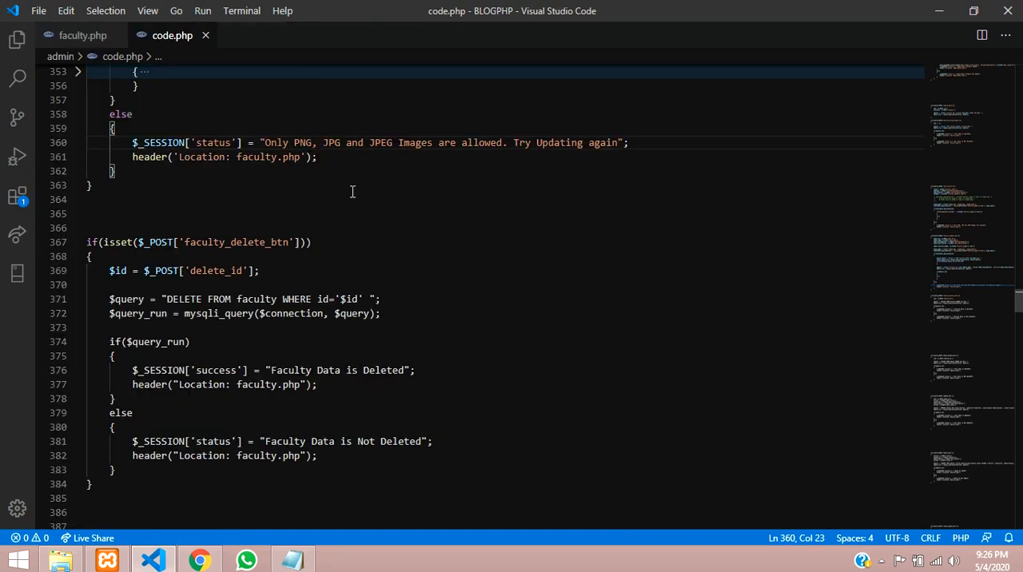
pyautogui.press('ctrl+f')
pyautogui.write('faculty_delete_btn')
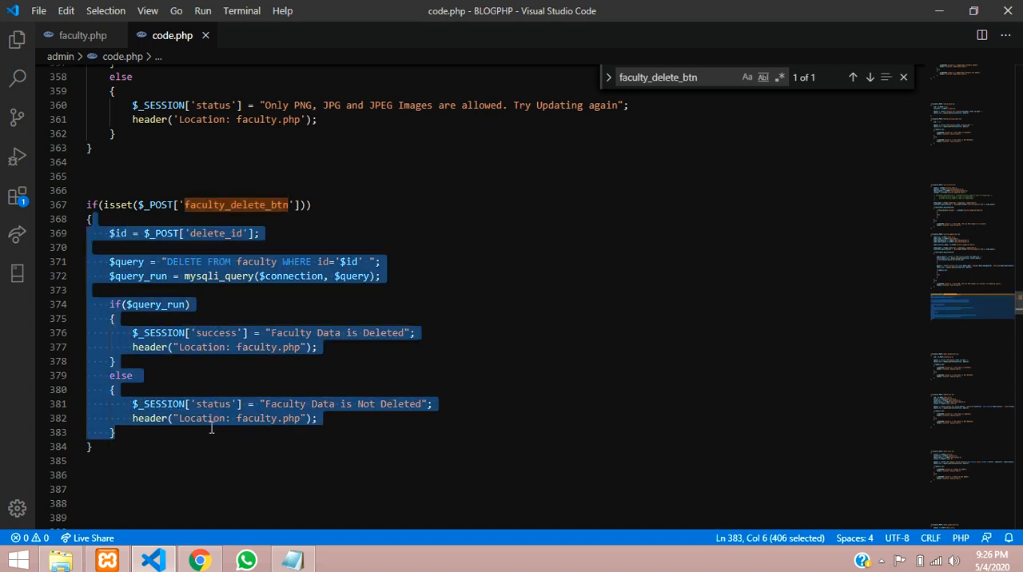
pyautogui.click(211, 430)
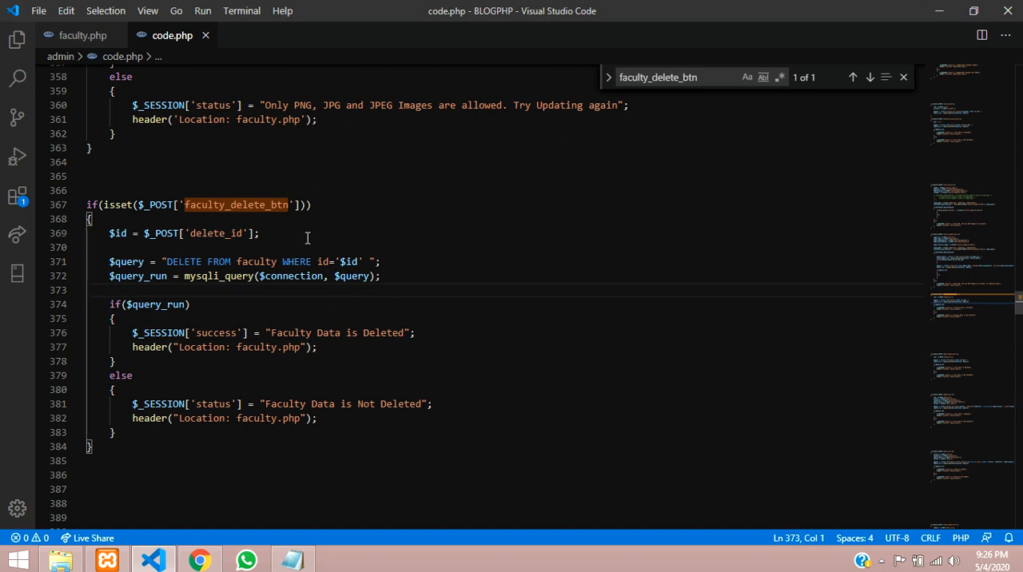
# Add $query = "SELECT * FROM faculty WHERE id='$id' "; above the DELETE line.
pyautogui.press('Enter')
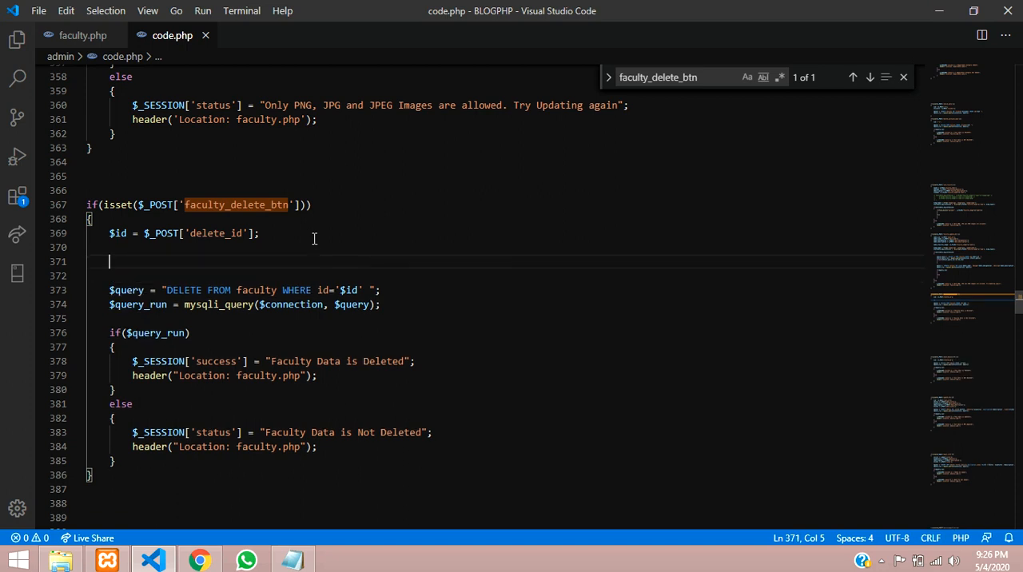
pyautogui.write('$query')
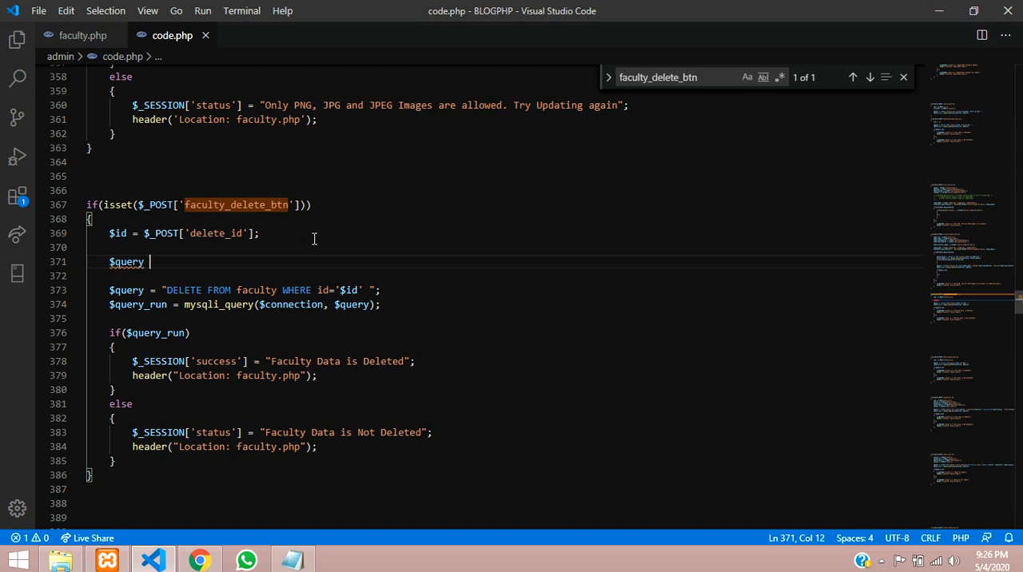
pyautogui.write('= "";')
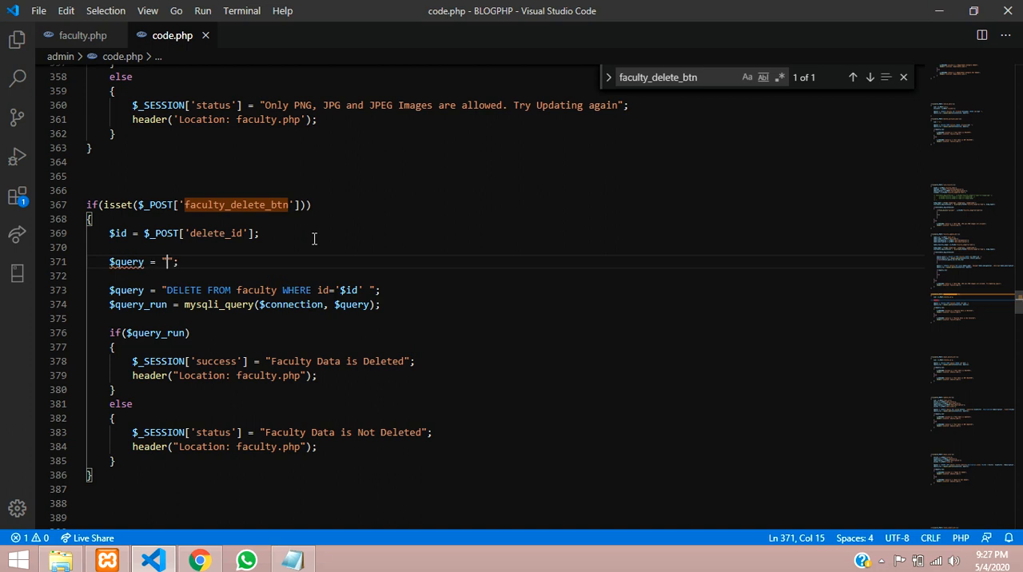
pyautogui.write('SERLECT')
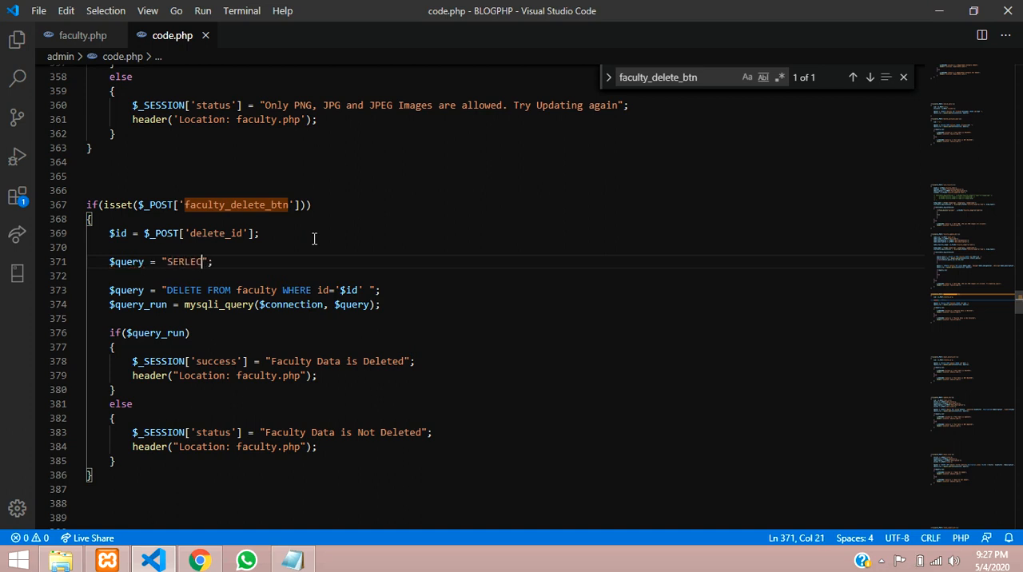
pyautogui.press('Backspace')
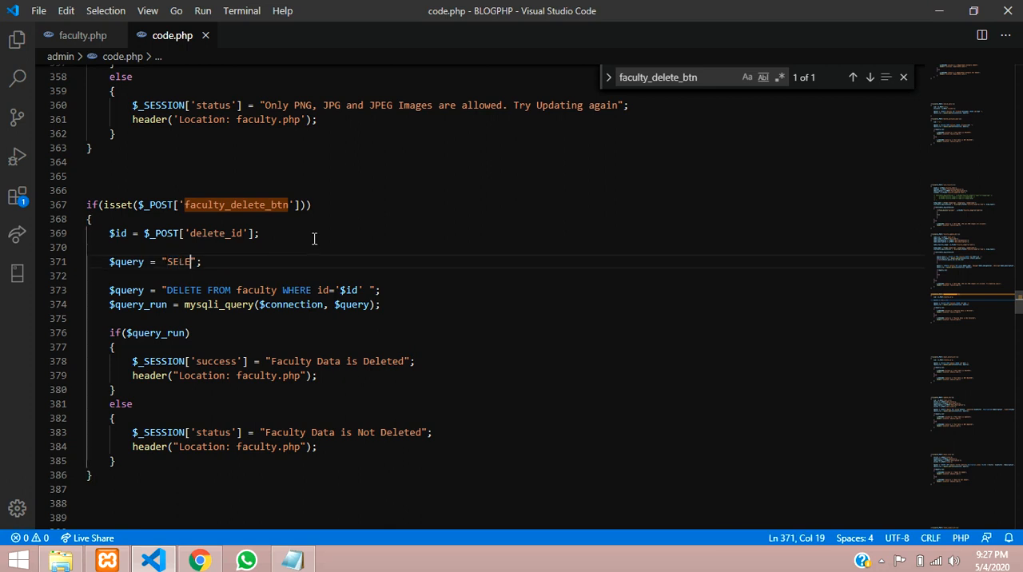
pyautogui.write('CT * FROM')
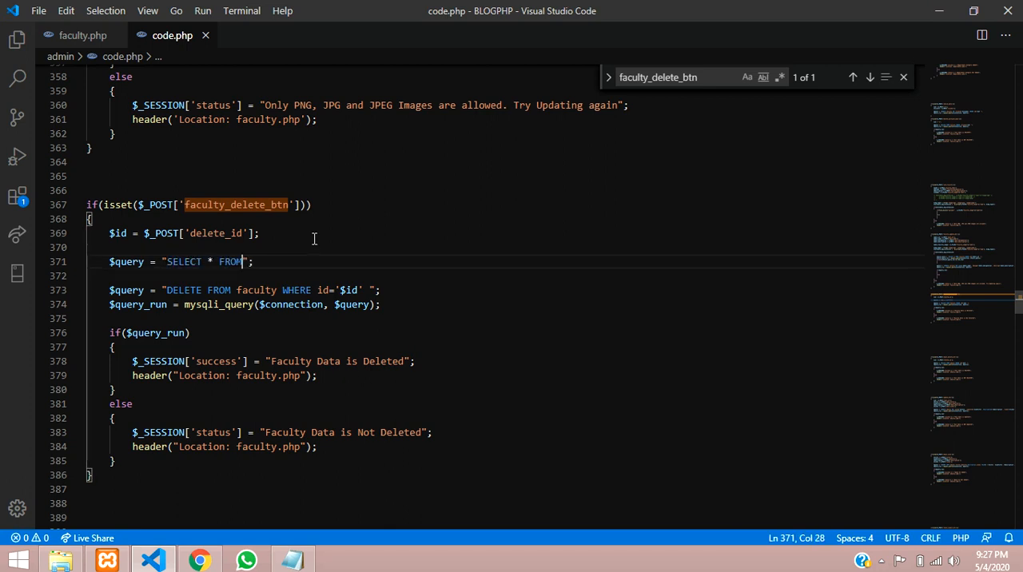
pyautogui.write('" "')
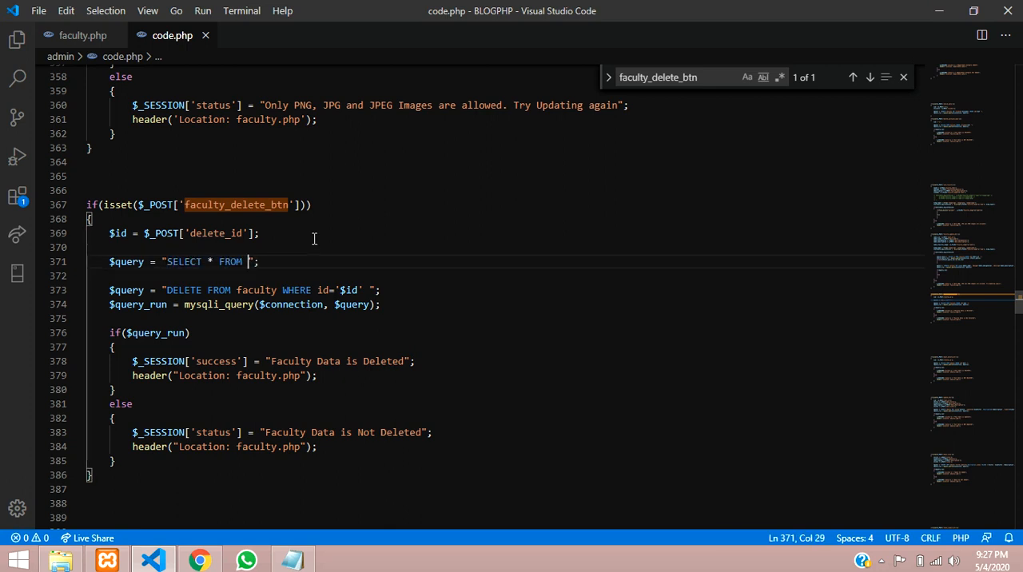
pyautogui.doubleClick(256, 289)
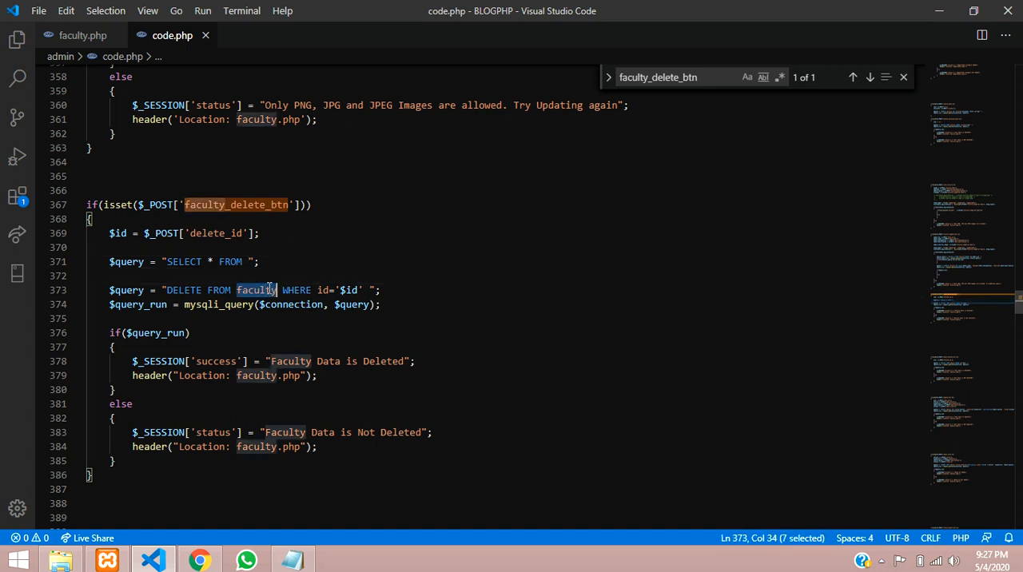
pyautogui.write('faculty')
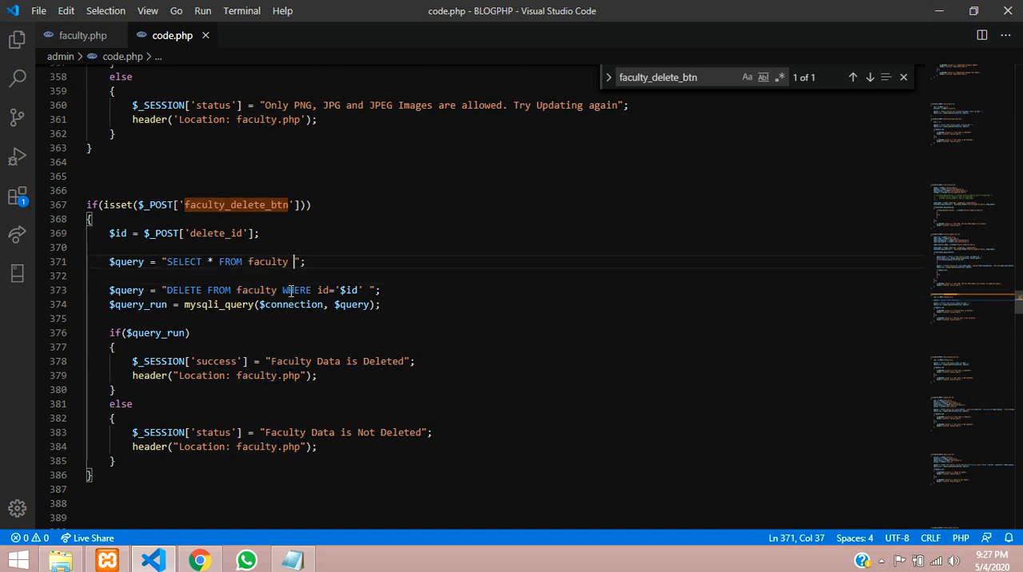
pyautogui.write('WHERE')
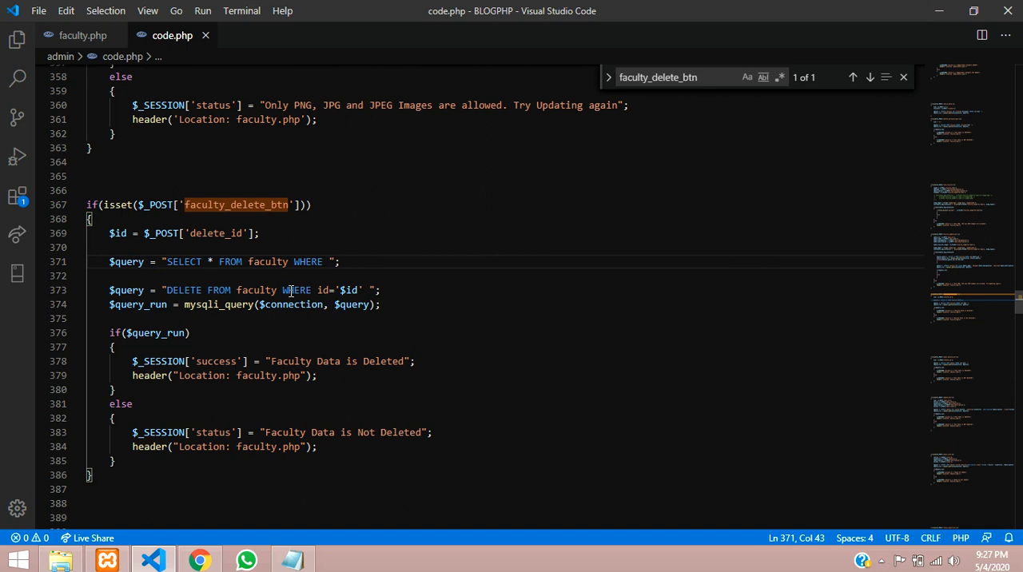
pyautogui.write('id=";')
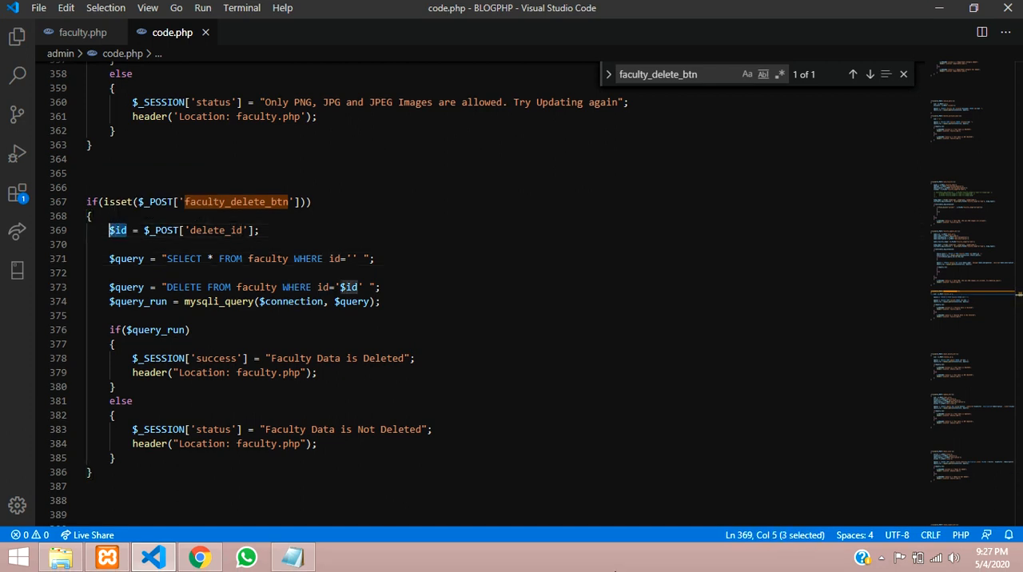
pyautogui.moveTo(342, 263)
pyautogui.write('$')
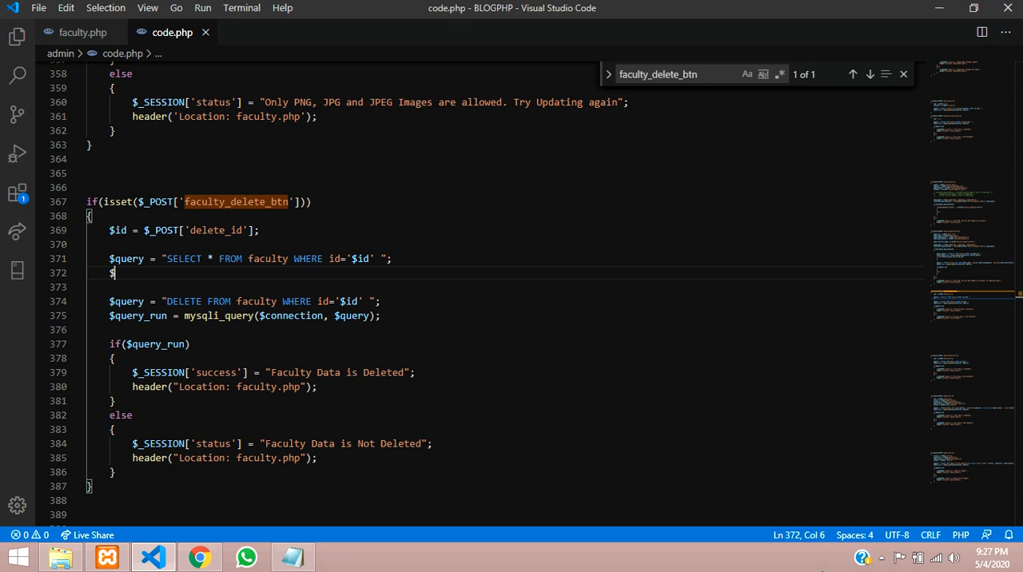
# Add $query_run = mysqli_query($connection, $query); to execute the select.
pyautogui.write('uery')
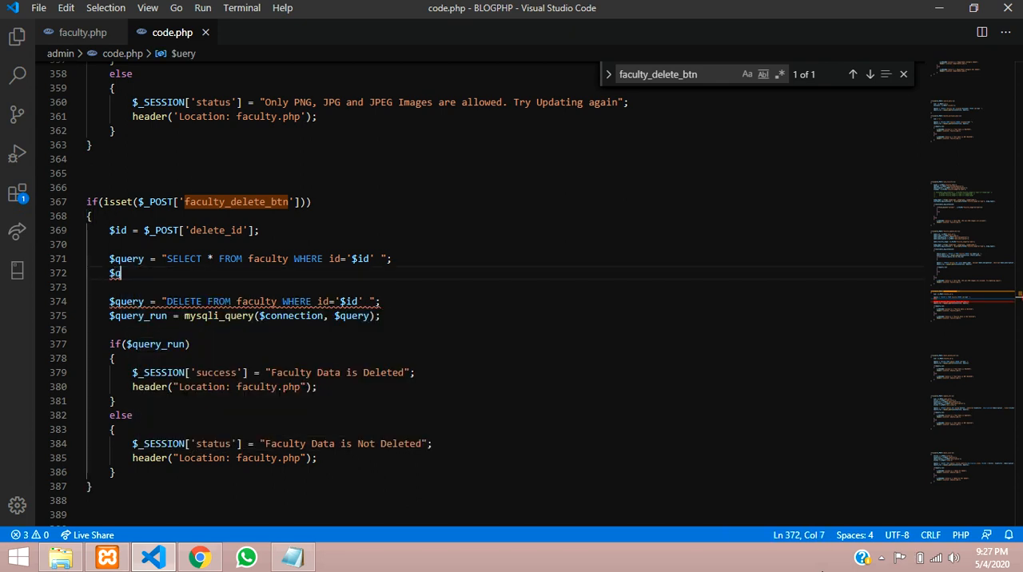
pyautogui.write('uery_run =')
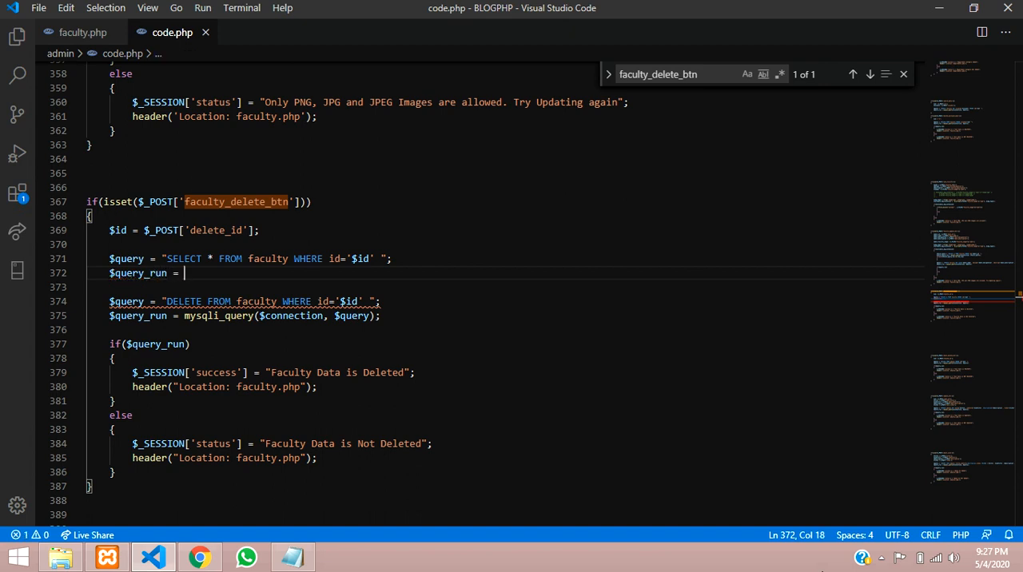
pyautogui.write('mysqli_query')
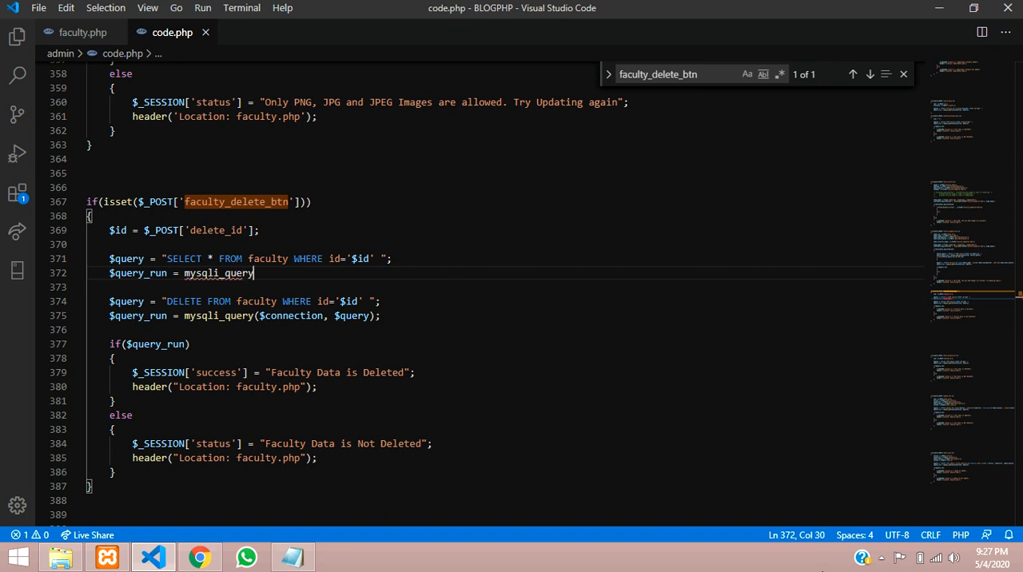
pyautogui.write('();')
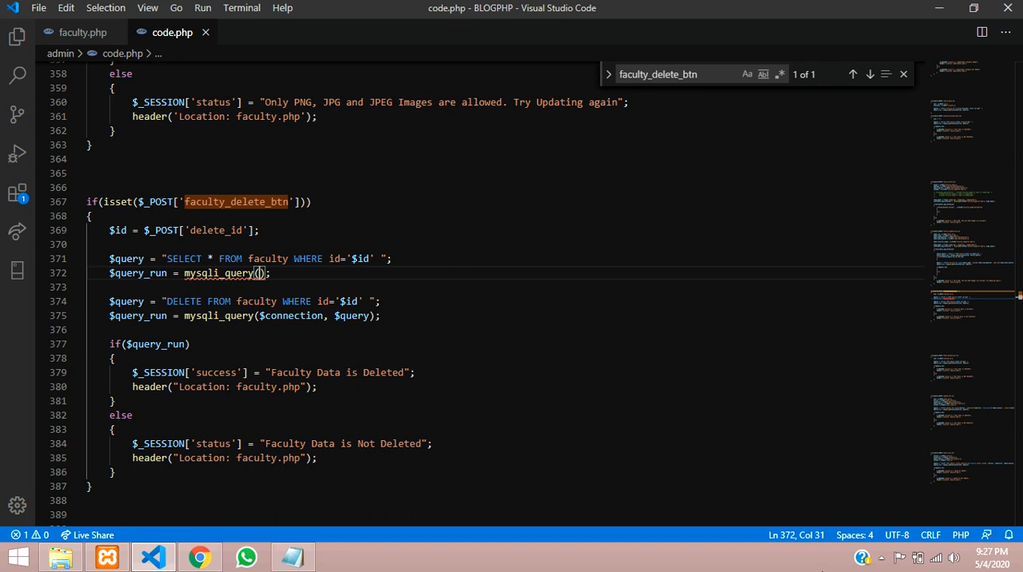
pyautogui.write('$co')
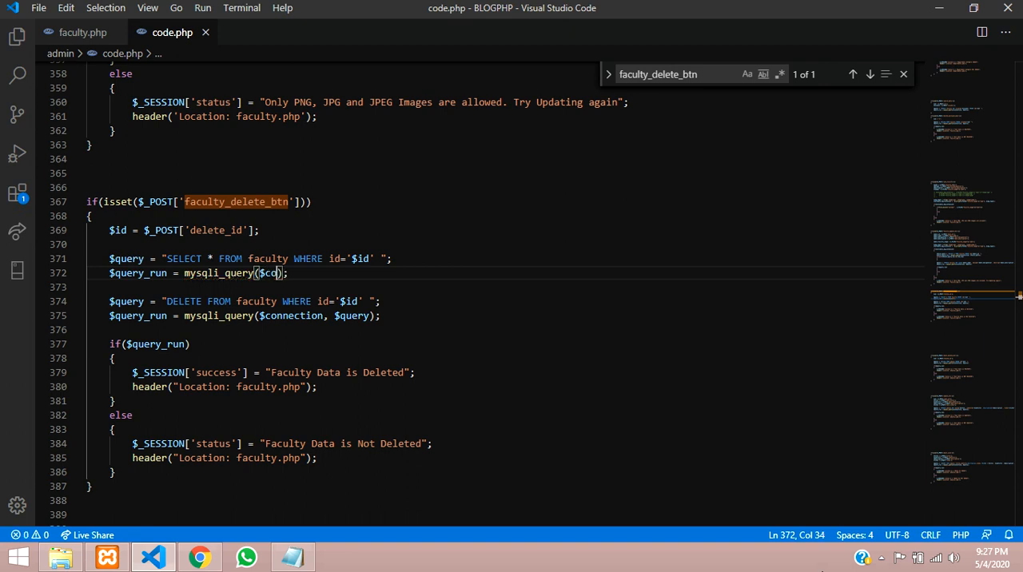
pyautogui.write('nnection, $')
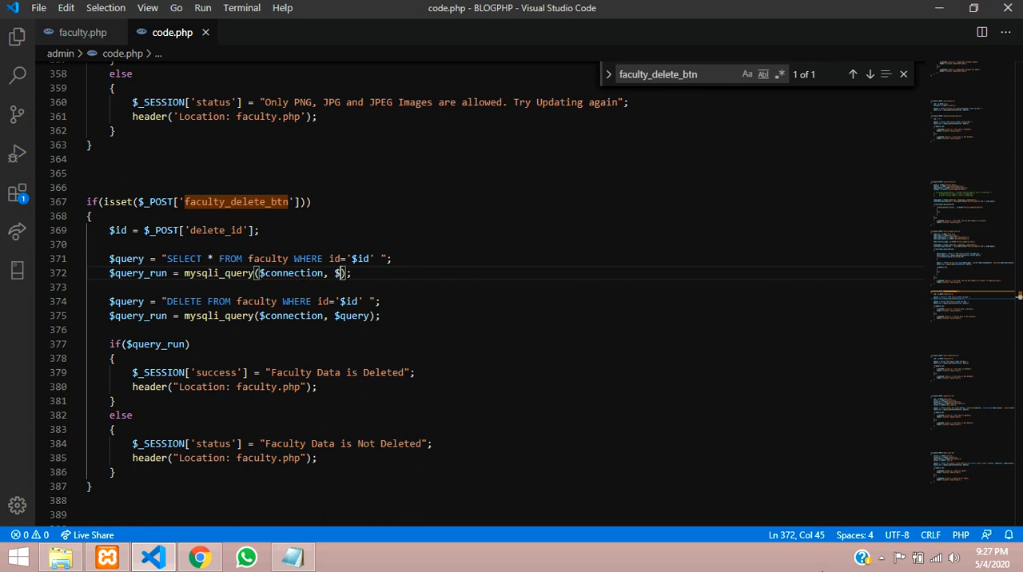
pyautogui.write('uery')
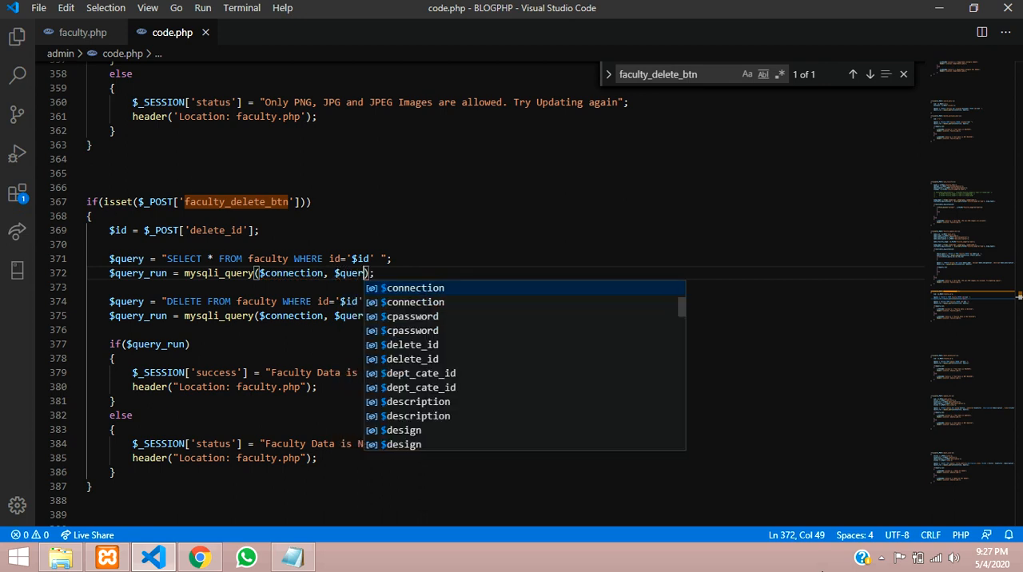
pyautogui.write('y')
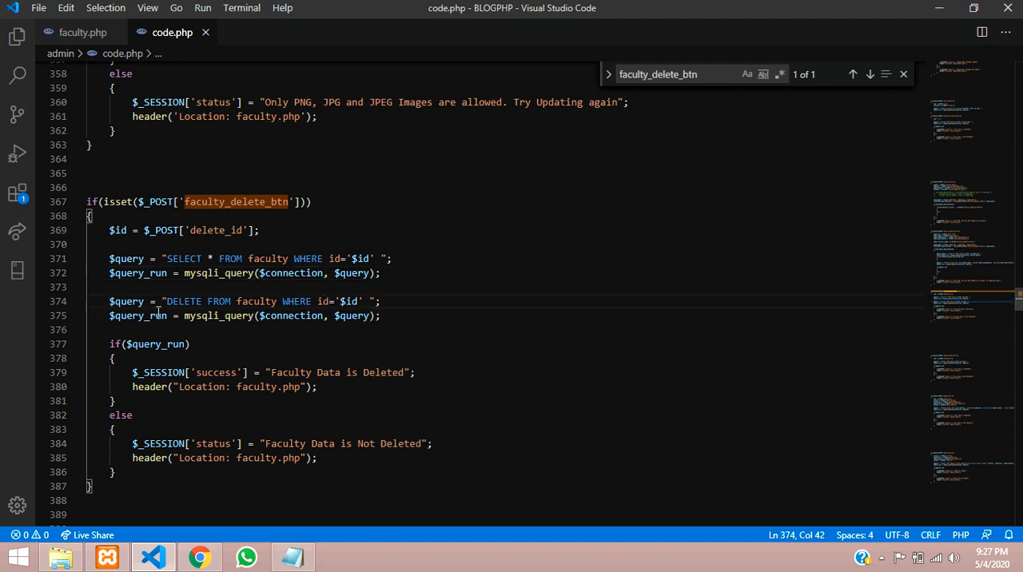
# Rename the select variables to $check_query and $check_query_run, passing $check_query to mysqli_query.
pyautogui.doubleClick(137, 317)
pyautogui.write('check_')
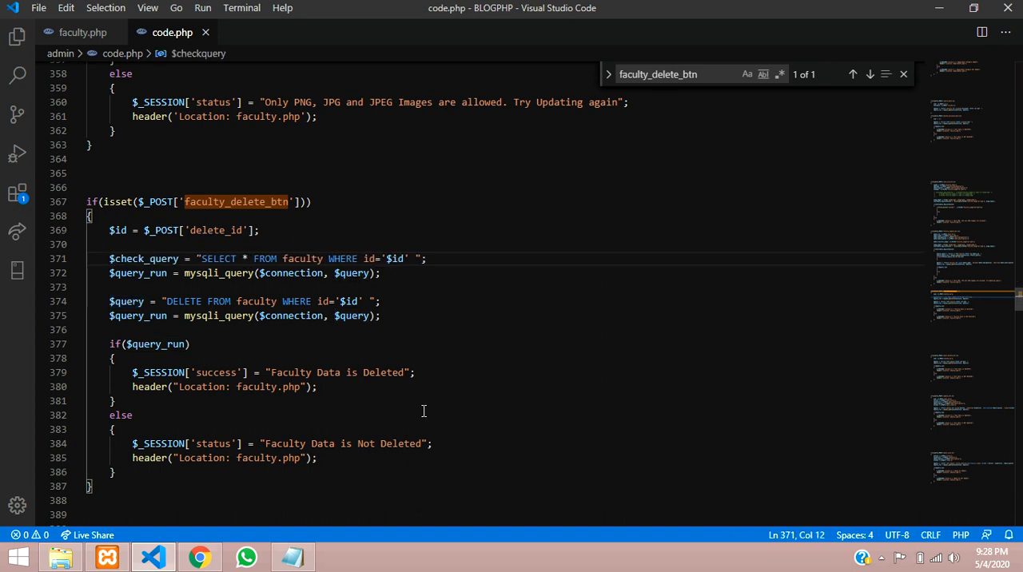
pyautogui.click(111, 272)
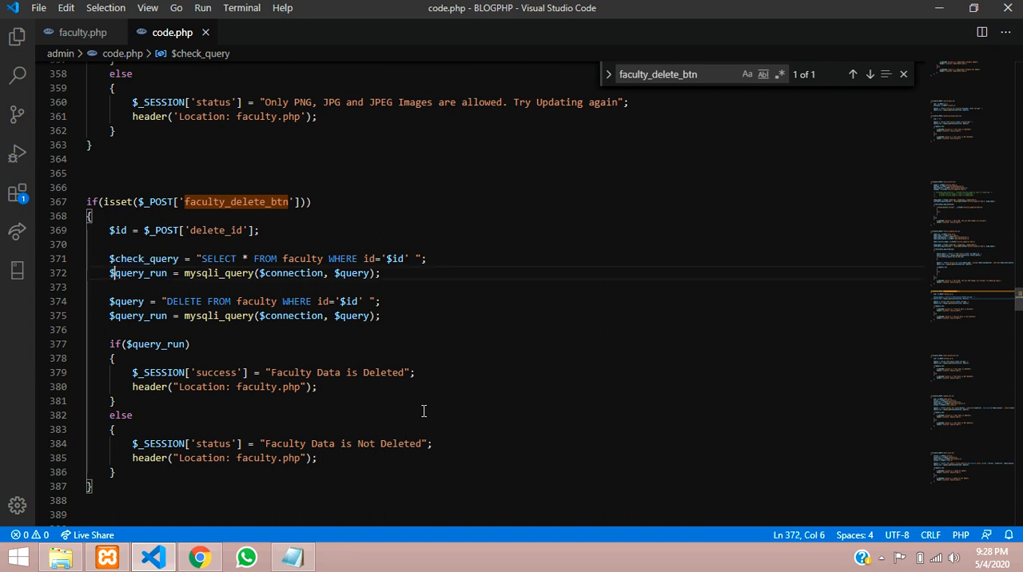
pyautogui.write('check_')
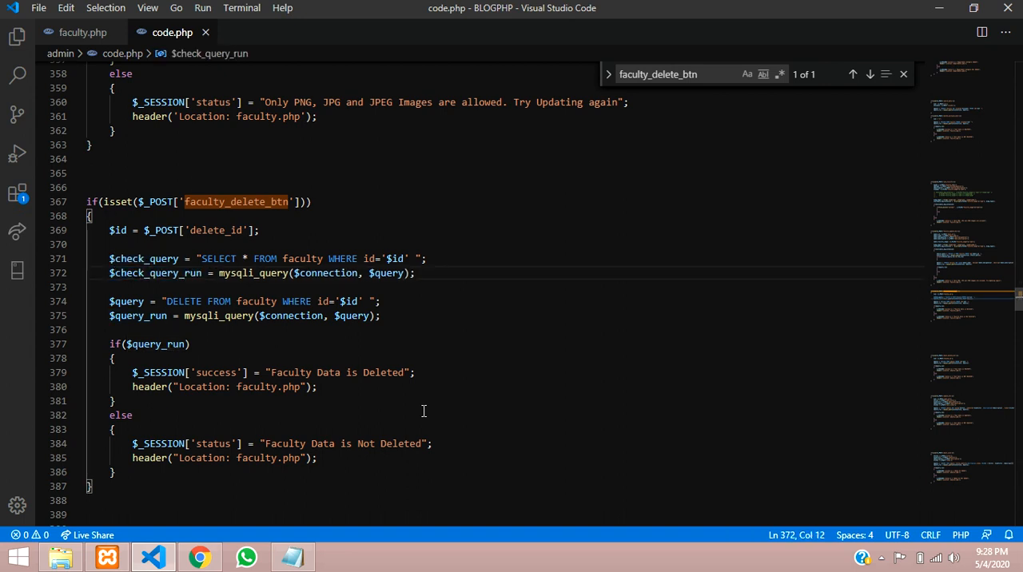
pyautogui.moveTo(521, 391)
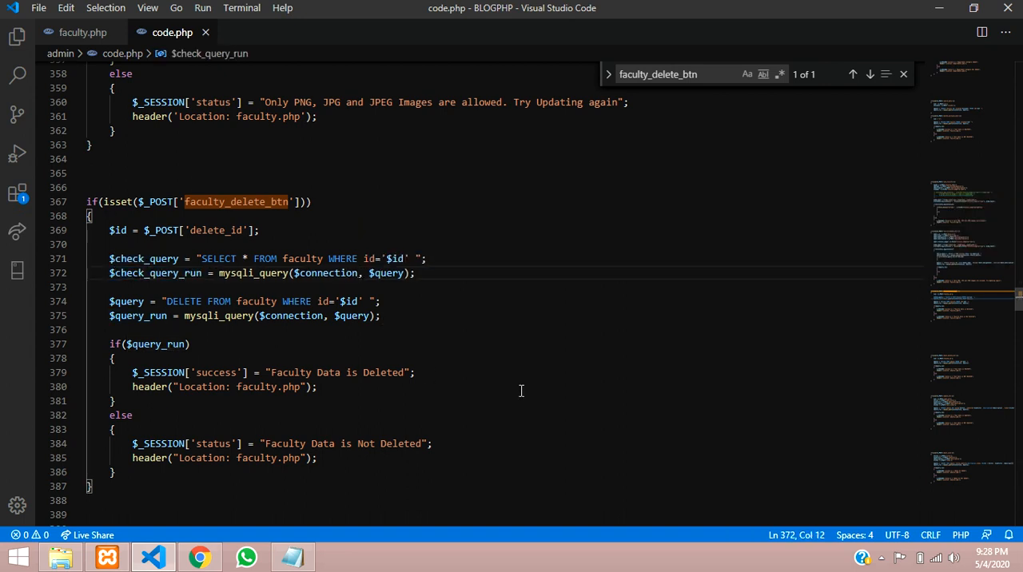
pyautogui.click(397, 272)
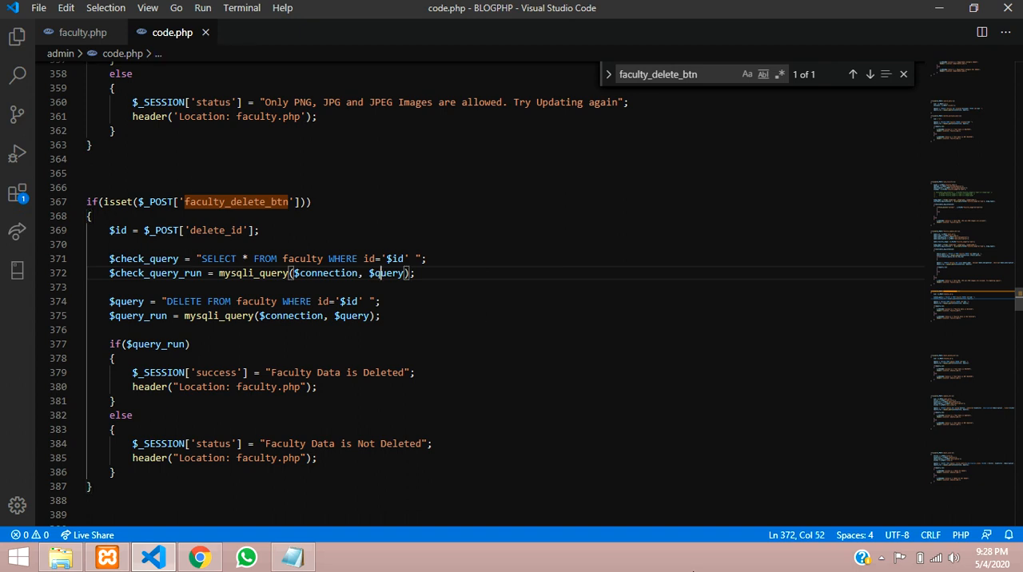
pyautogui.write('check_')
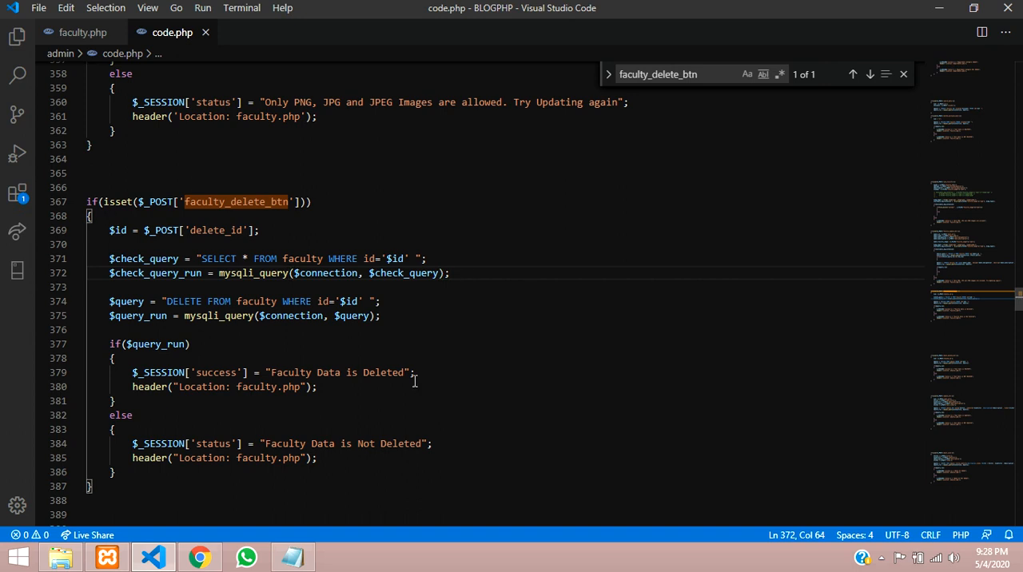
pyautogui.moveTo(406, 333)
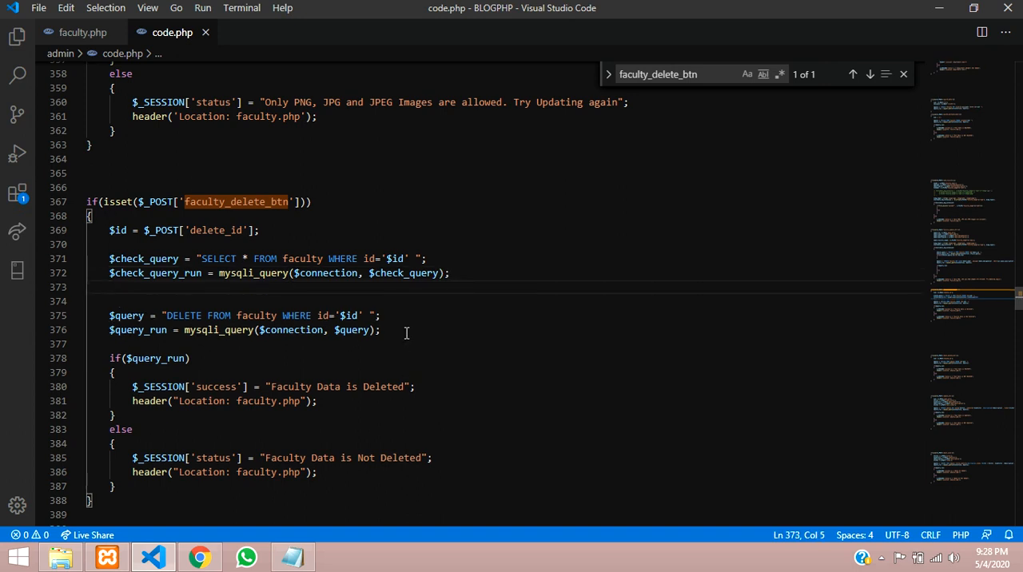
# Write foreach($check_query_run as $rows) with $rows[''] inside its braces.
pyautogui.write('forea')
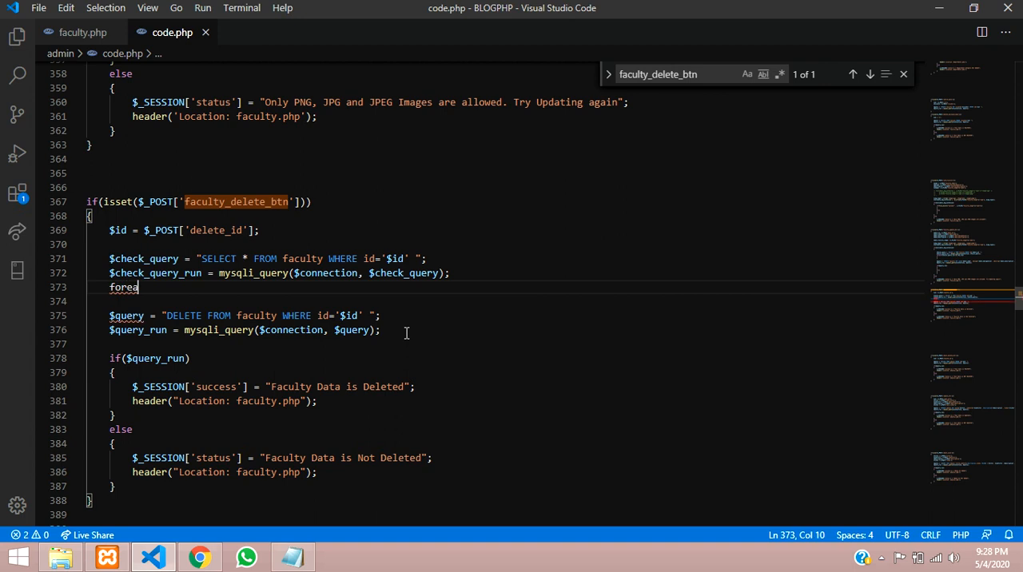
pyautogui.write('ch(')
pyautogui.click(505, 300)
pyautogui.write('{')
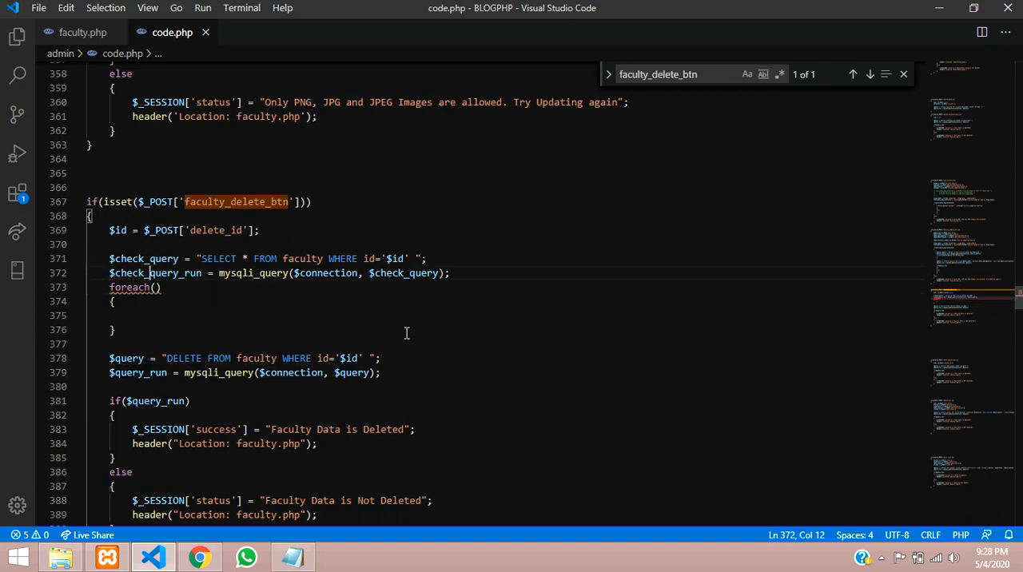
pyautogui.doubleClick(155, 273)
pyautogui.write('$check_query_run as ')
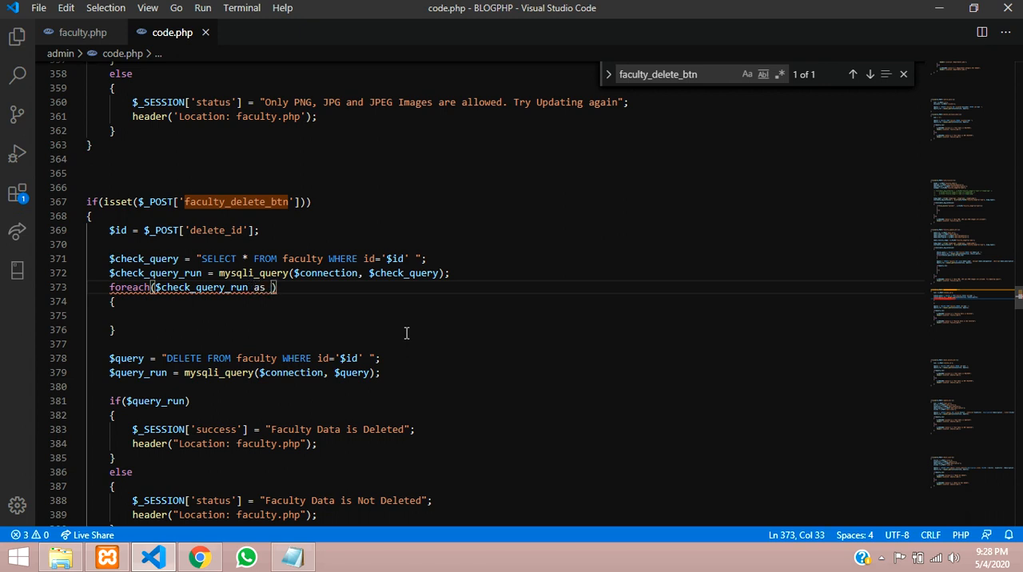
pyautogui.write('$')
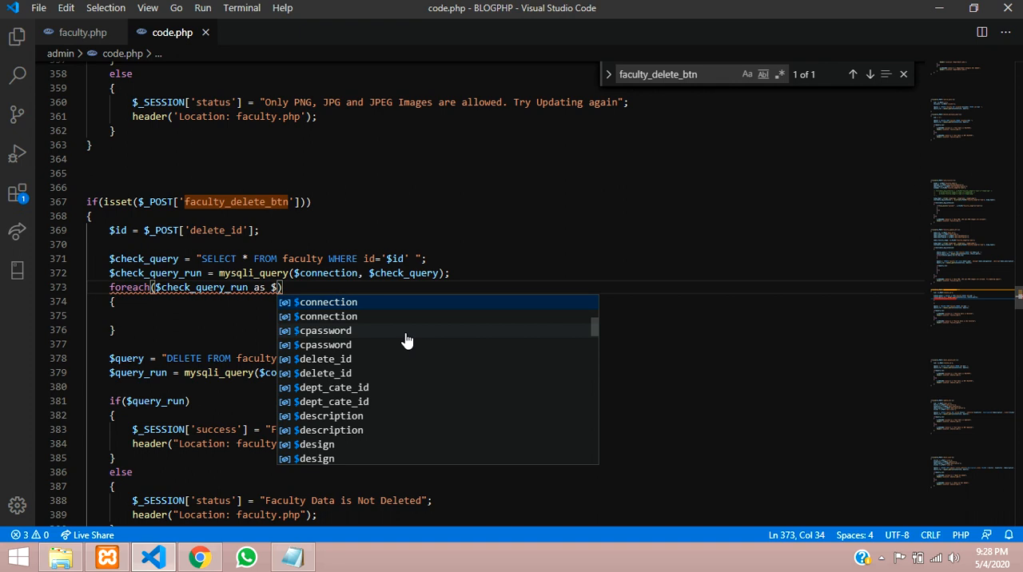
pyautogui.write('row')
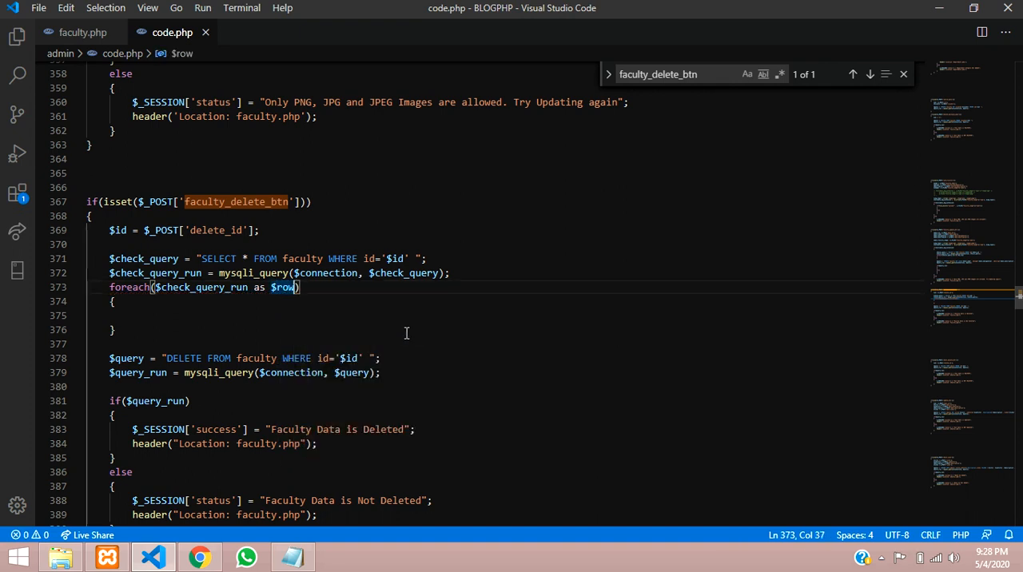
pyautogui.write('s')
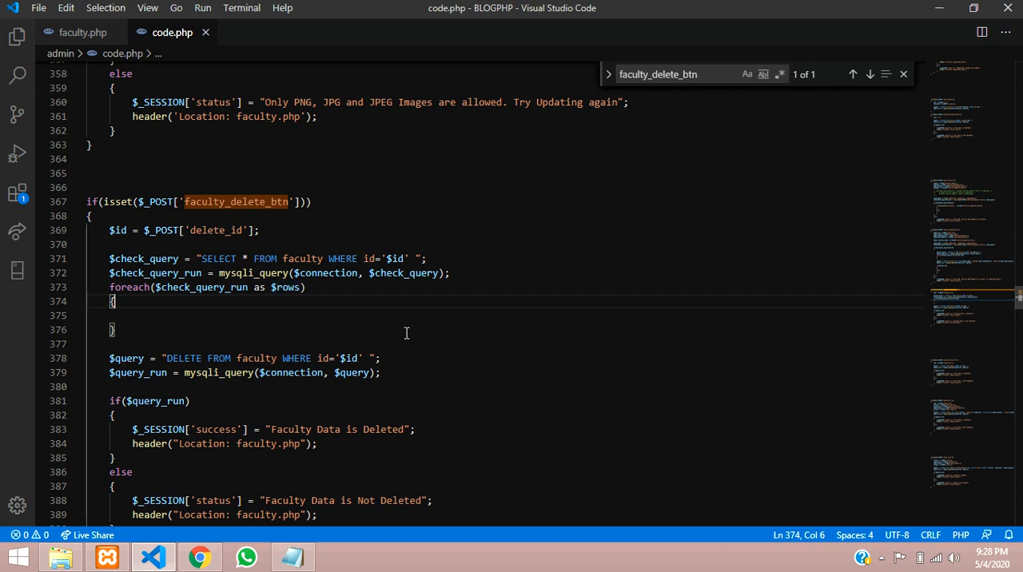
pyautogui.write('$rows')
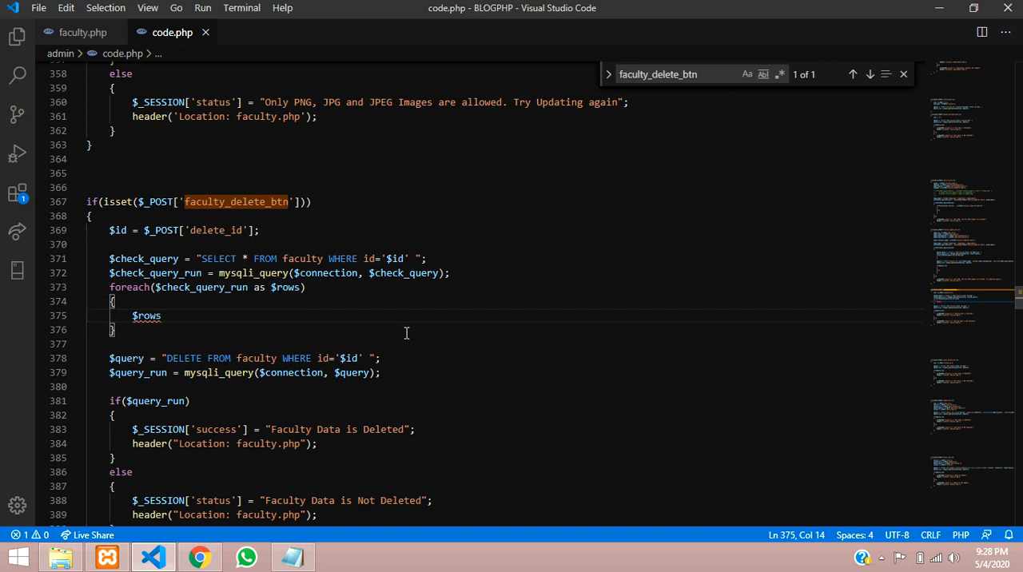
pyautogui.write('[];')
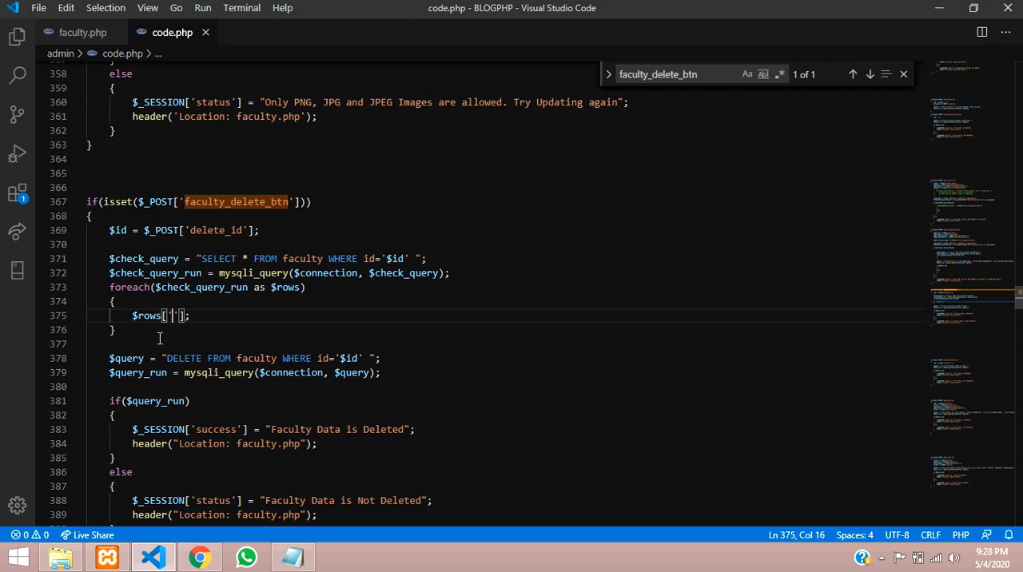
# Check the faculty list and the images column name in phpMyAdmin.
pyautogui.click(200, 557)
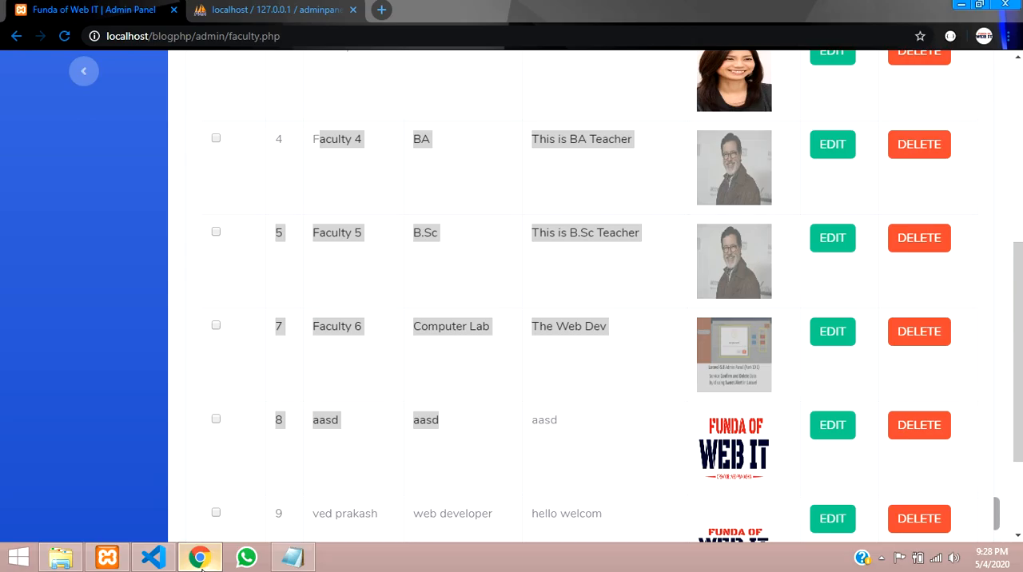
pyautogui.click(272, 9)
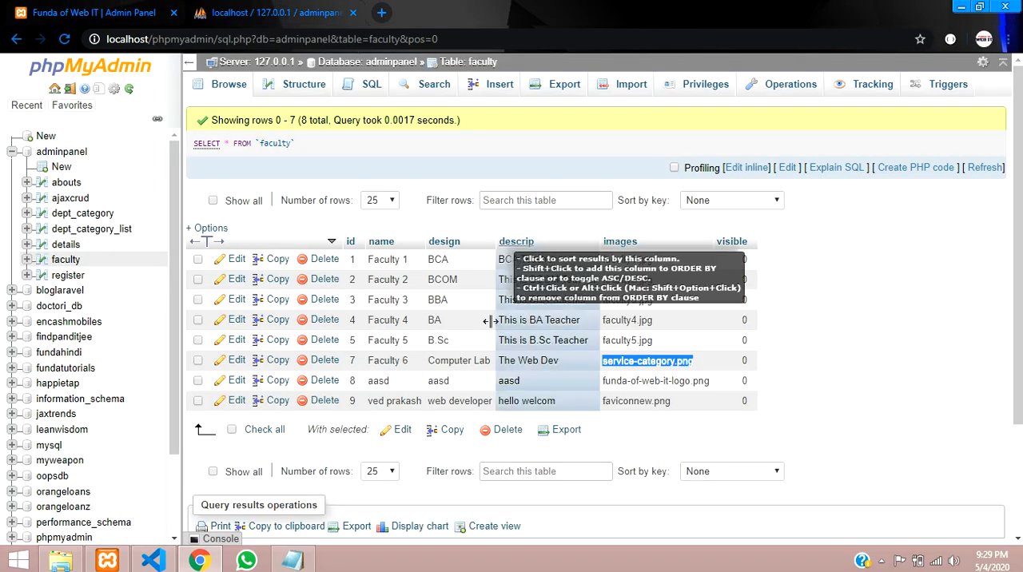
pyautogui.moveTo(637, 259)
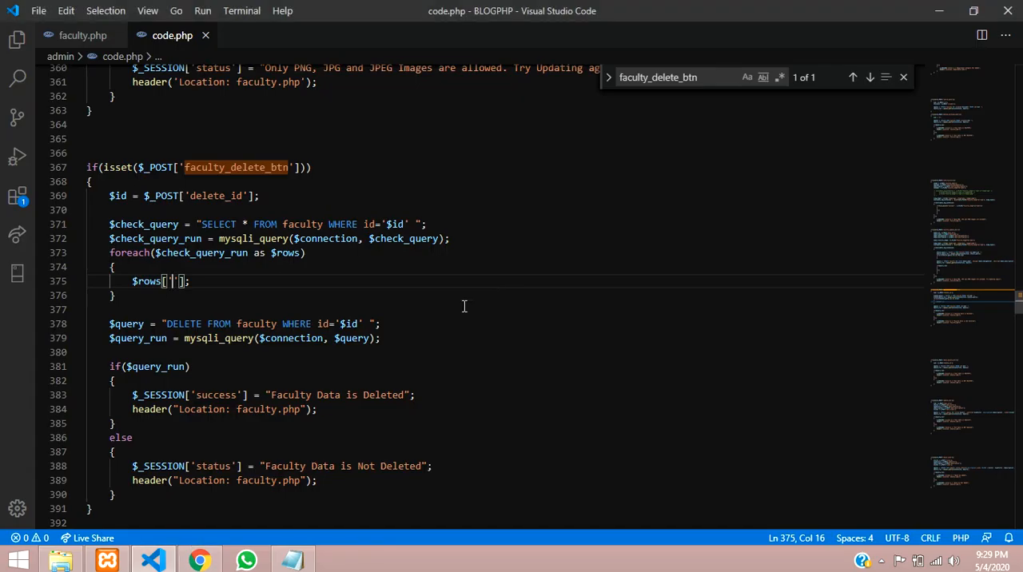
# Make the loop echo $rows['images'] for each matching row.
pyautogui.write('images')
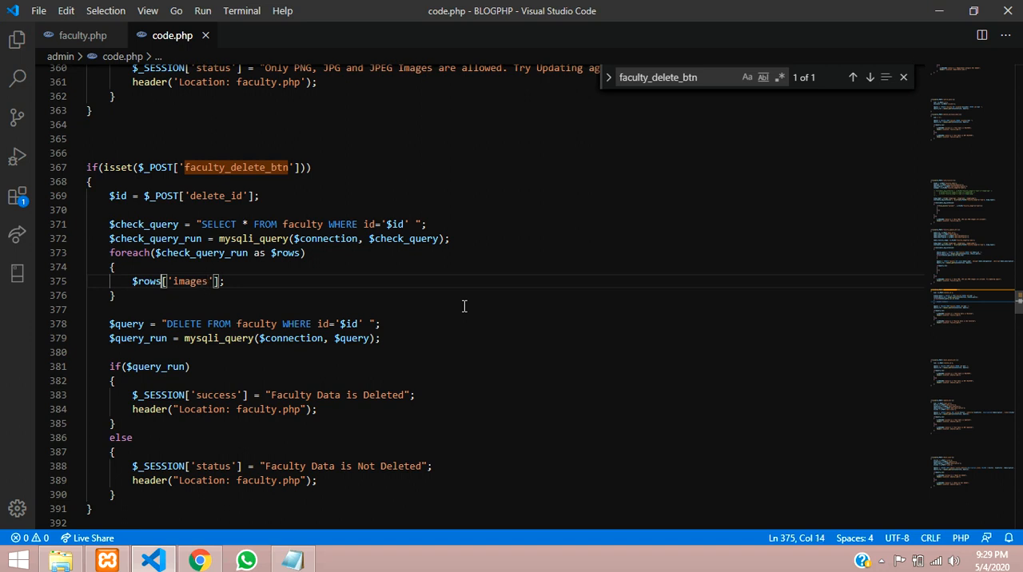
pyautogui.click(147, 282)
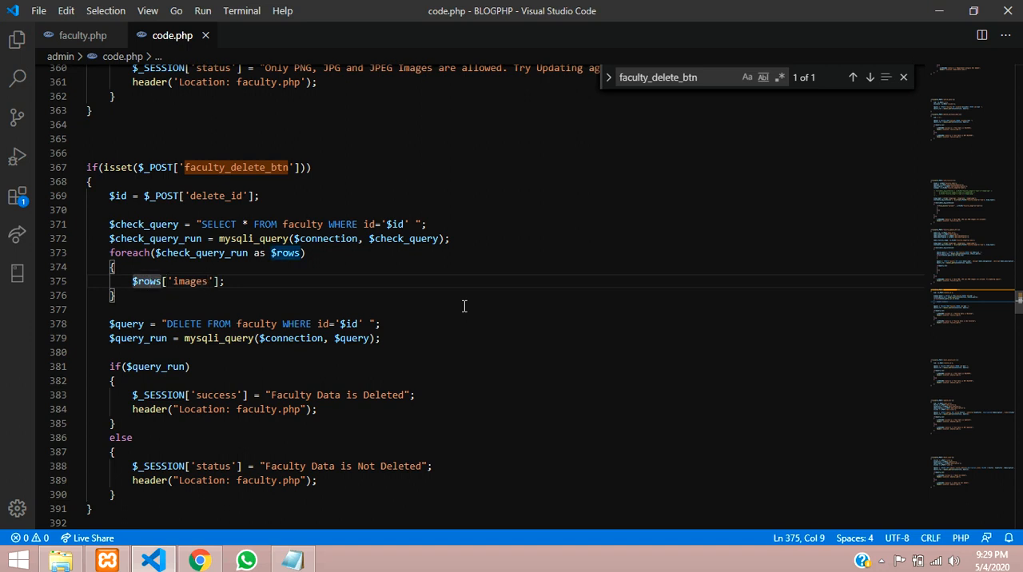
pyautogui.write('echo')
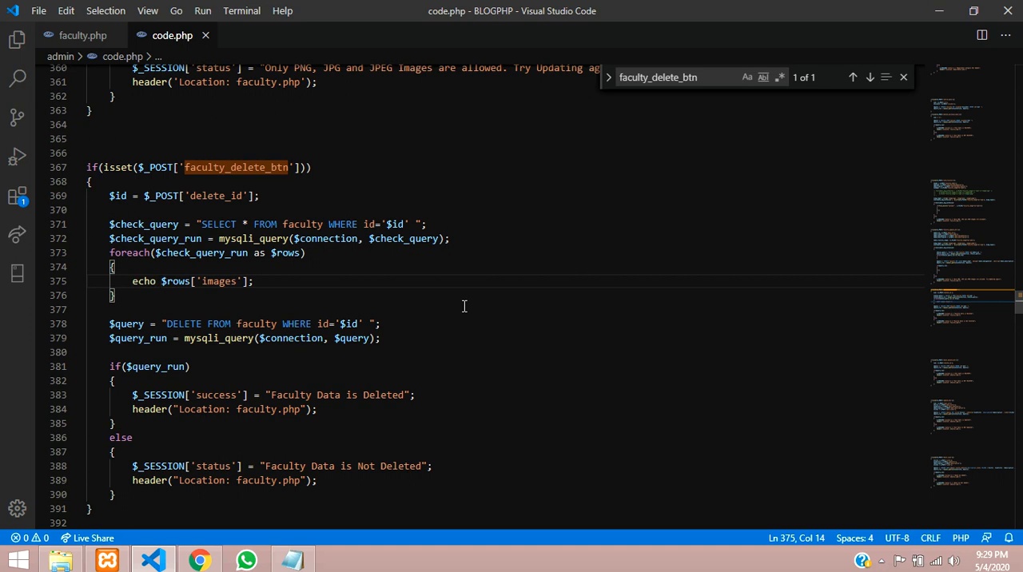
pyautogui.click(253, 282)
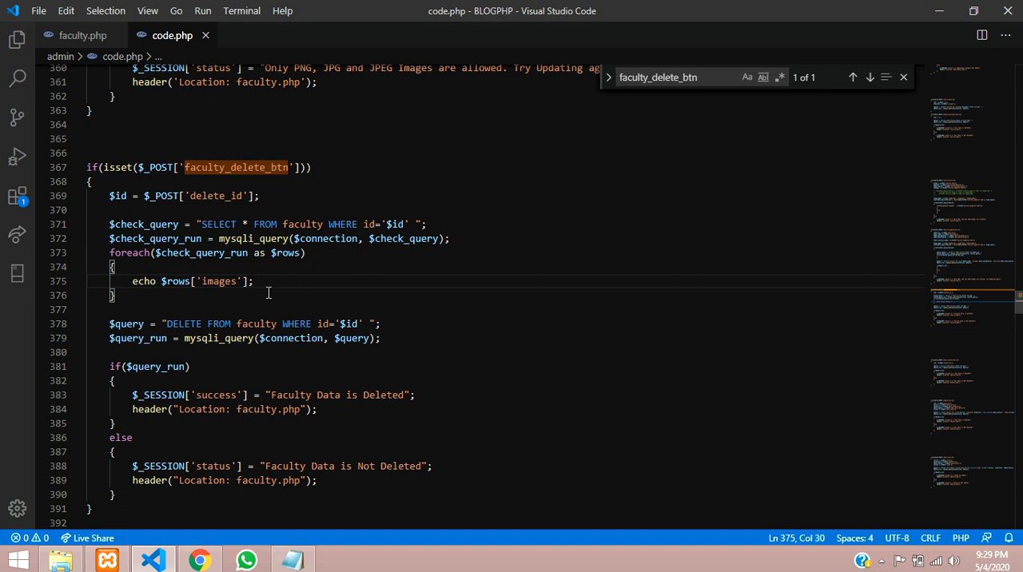
# Comment out the DELETE query and its success/failure handling with Ctrl+/.
pyautogui.moveTo(109, 286); pyautogui.dragTo(167, 443)
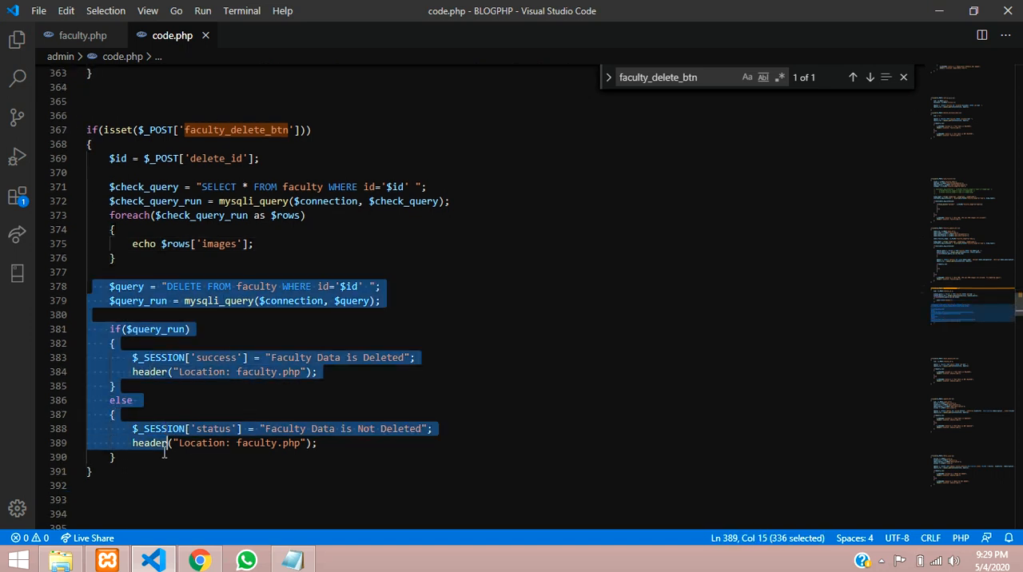
pyautogui.press('ctrl+/')
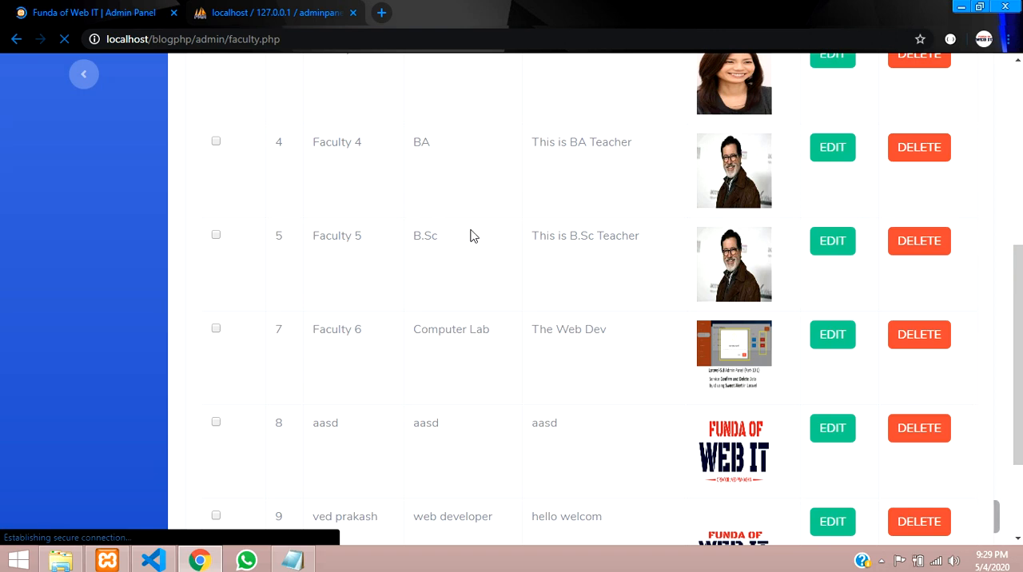
# Trigger delete on Faculty 6, confirm code.php prints service-category.png, then go back.
pyautogui.doubleClick(342, 329)
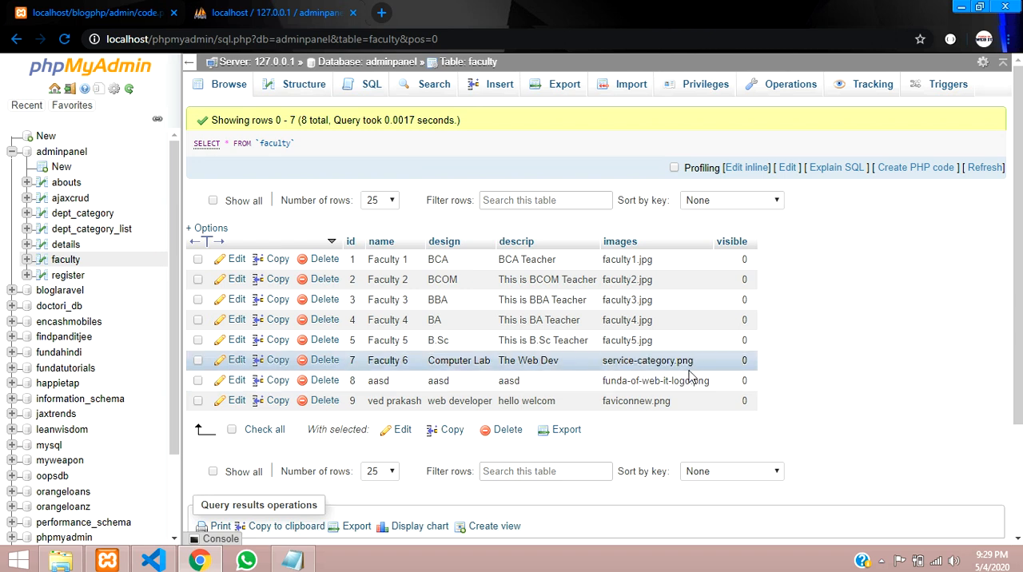
pyautogui.click(96, 11)
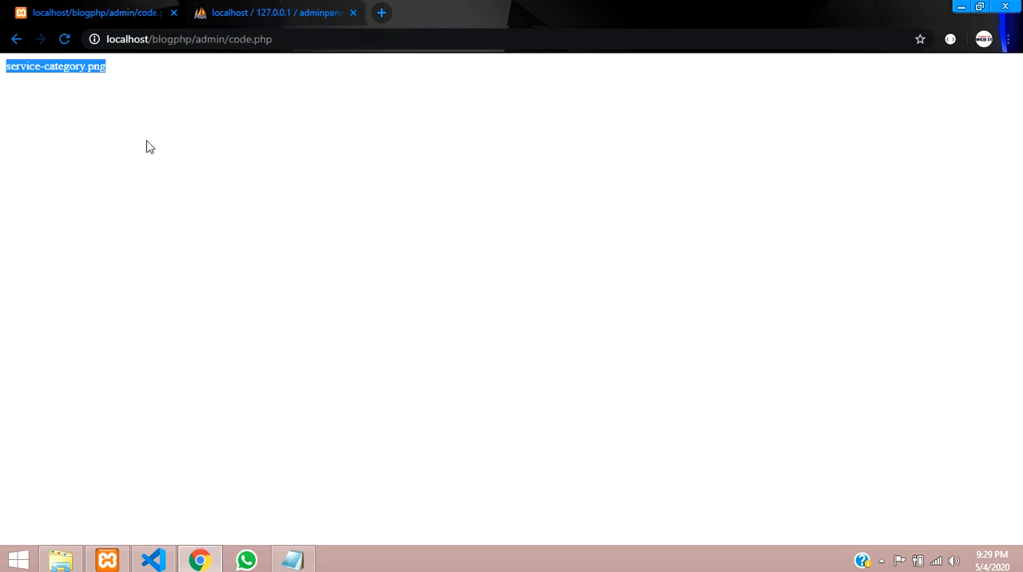
pyautogui.moveTo(18, 39)
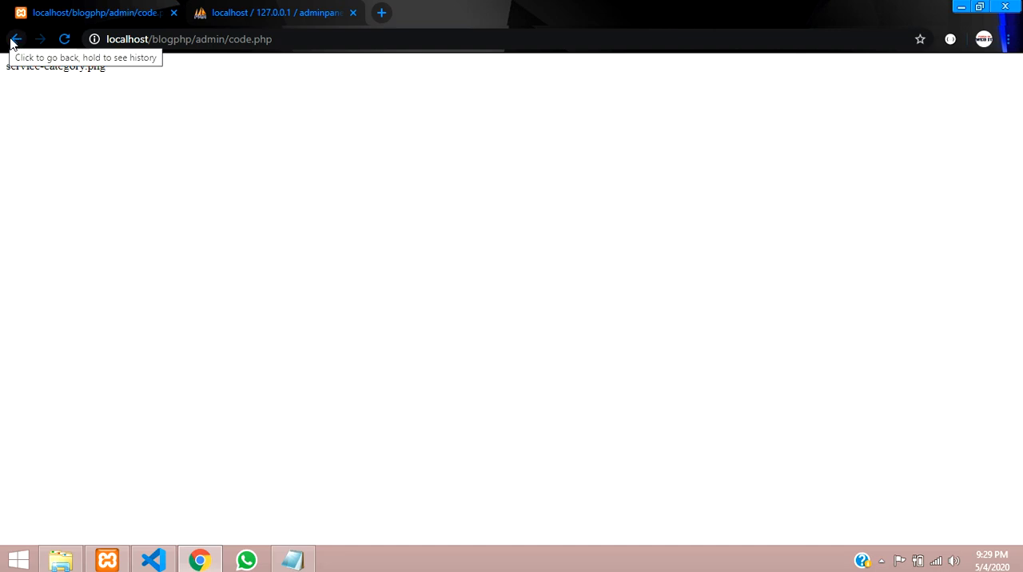
pyautogui.click(16, 38)
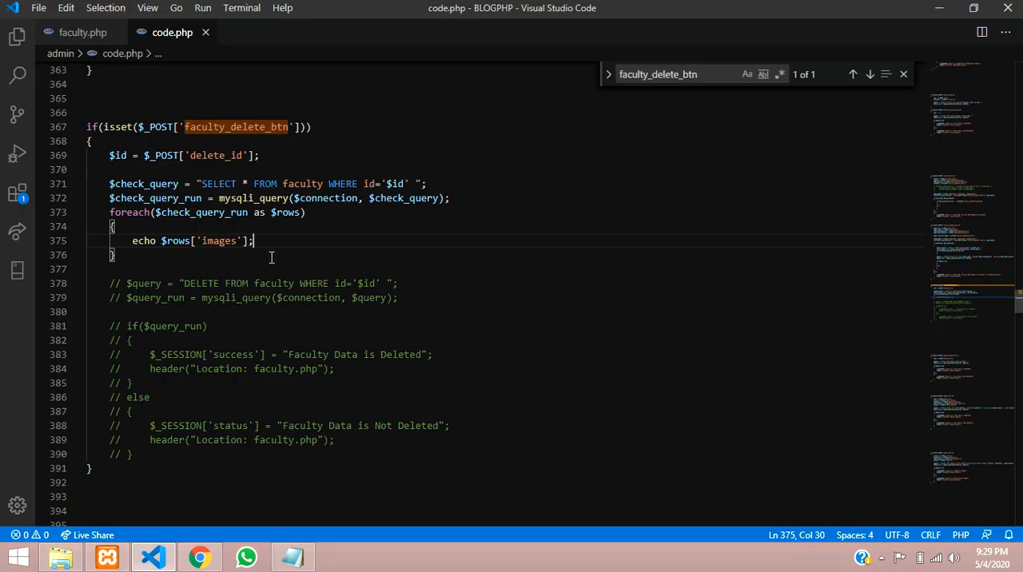
# Start an if/else block inside the foreach loop in code.php.
pyautogui.click(141, 240)
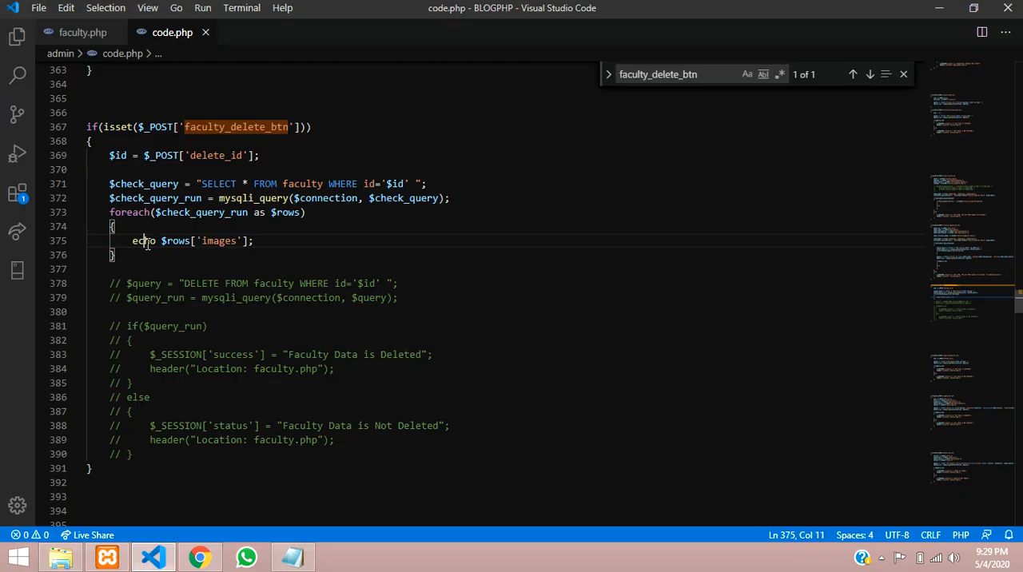
pyautogui.doubleClick(144, 240)
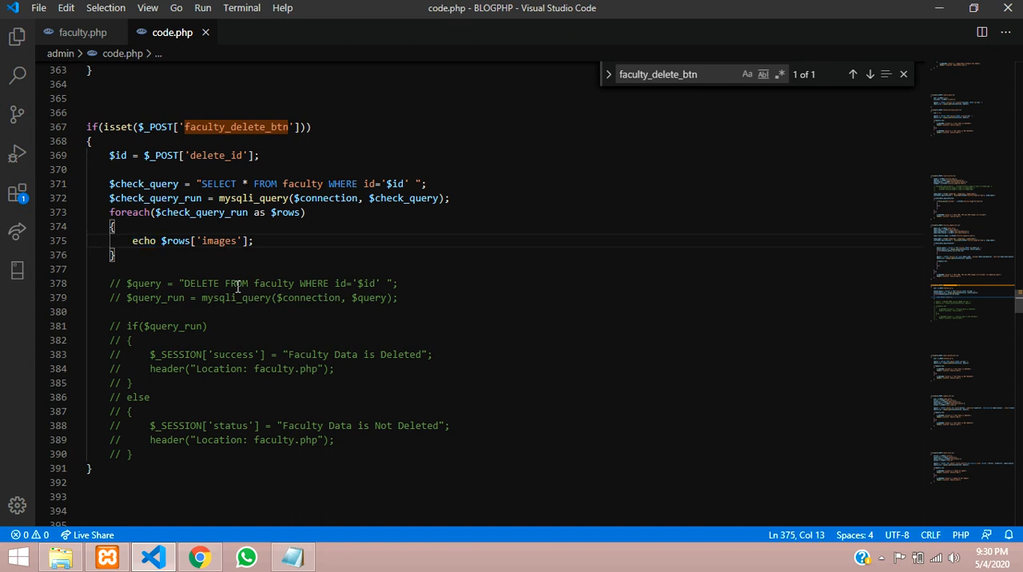
pyautogui.write('if')
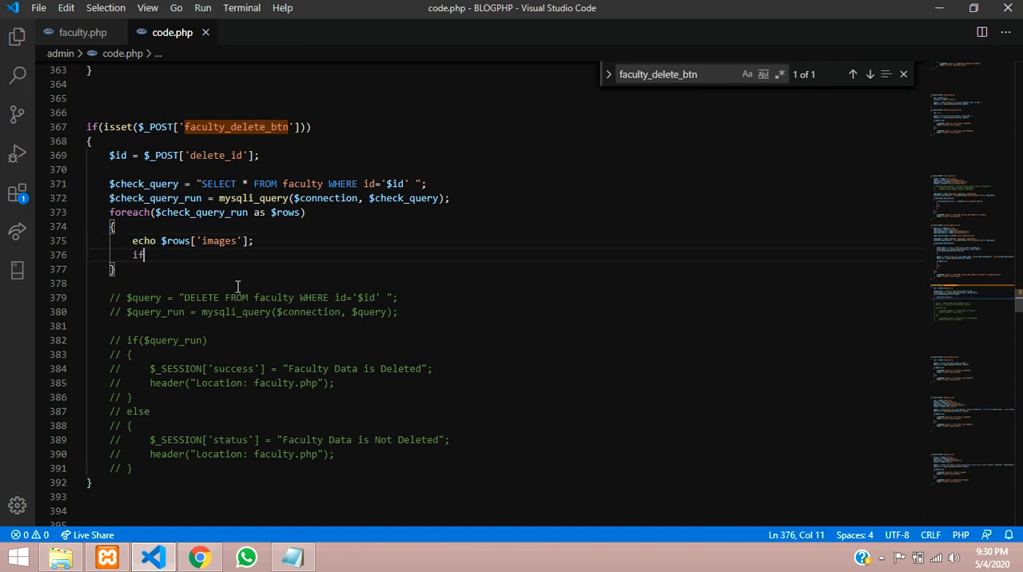
pyautogui.write('()')
pyautogui.write('el')
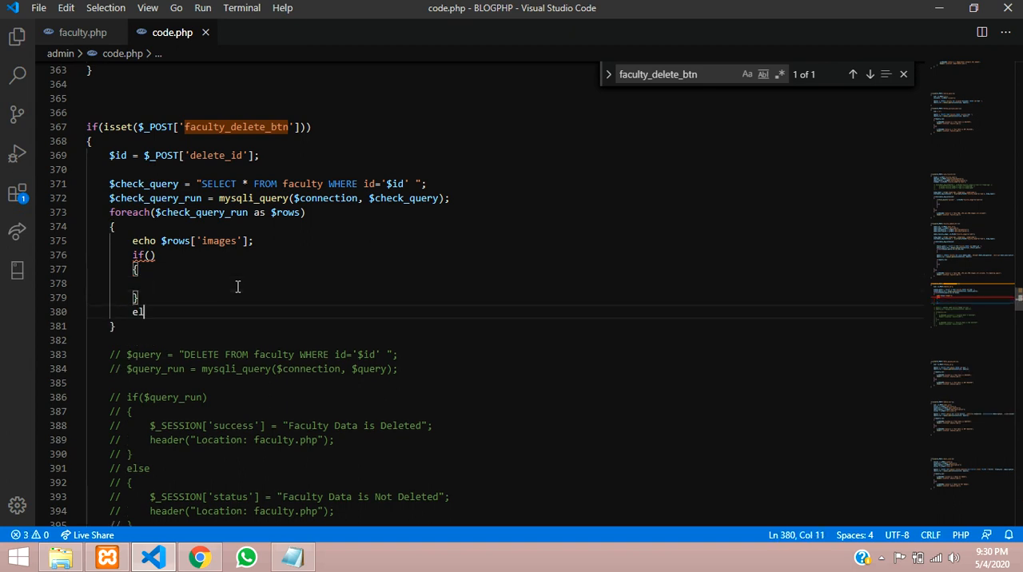
pyautogui.write('se')
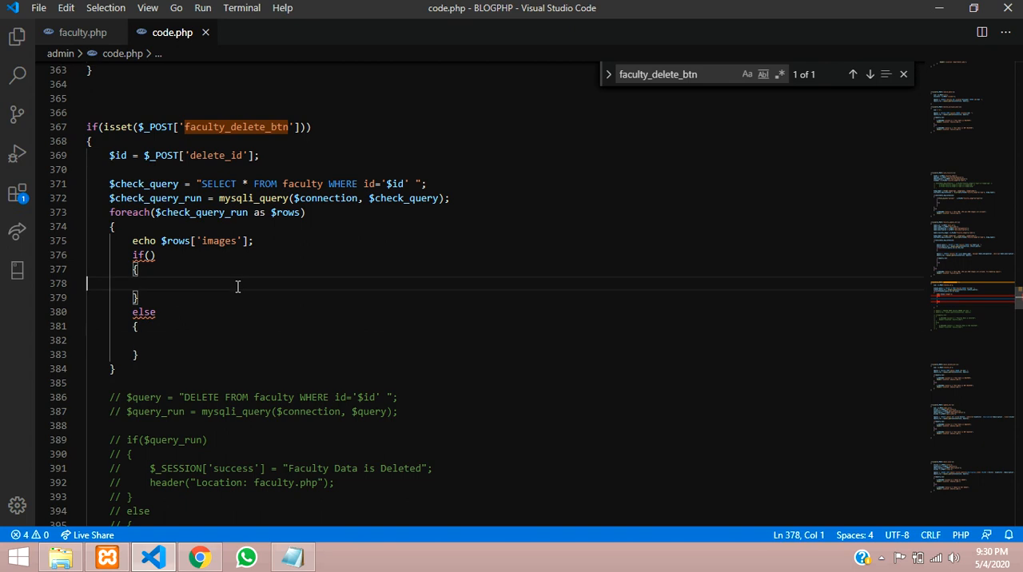
pyautogui.scroll(-3)
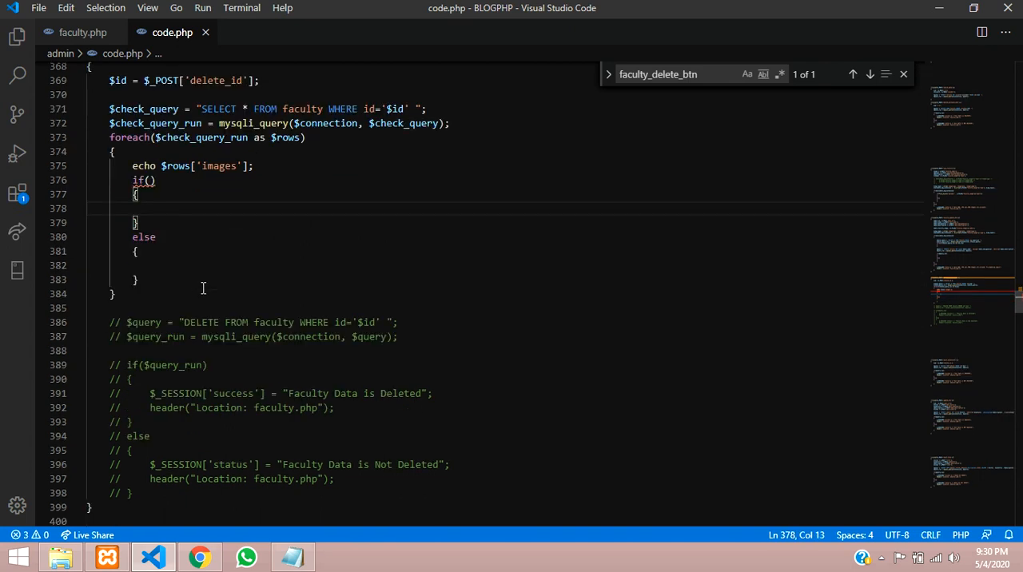
# Write the condition $img_path = "/".$rows['images'], removing the old echo $rows['images'] line.
pyautogui.click(151, 179)
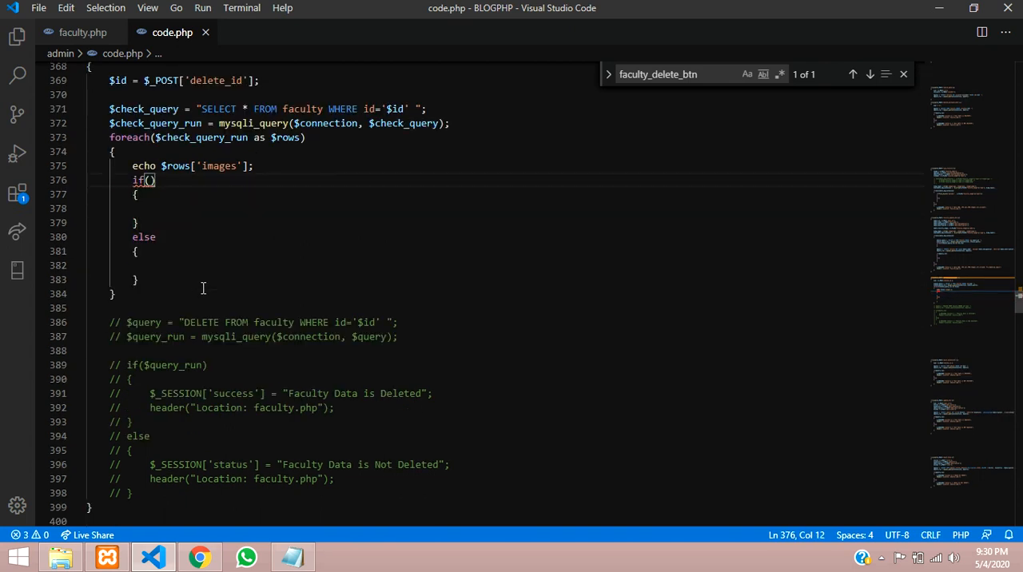
pyautogui.write('$img_path =')
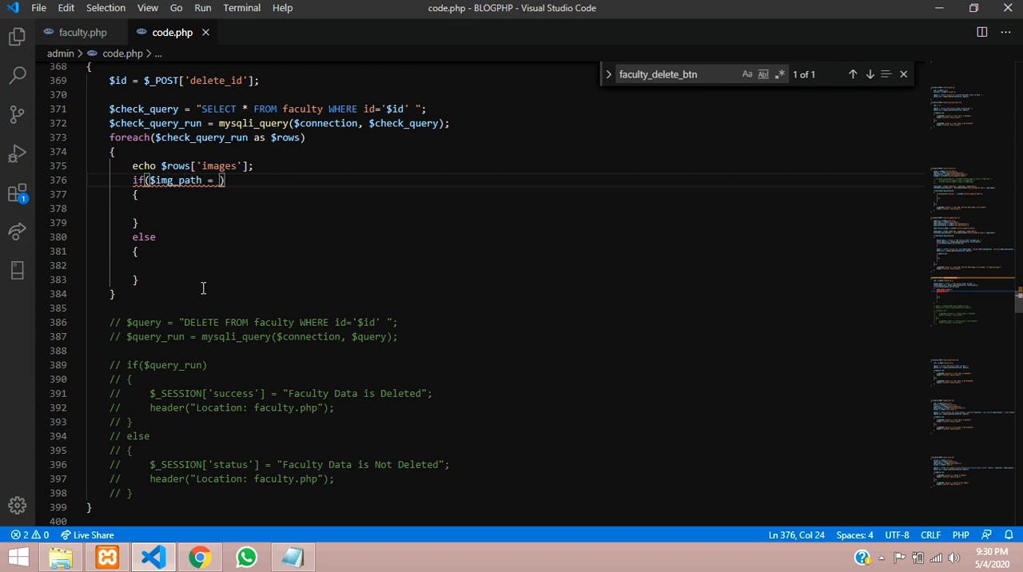
pyautogui.write('""')
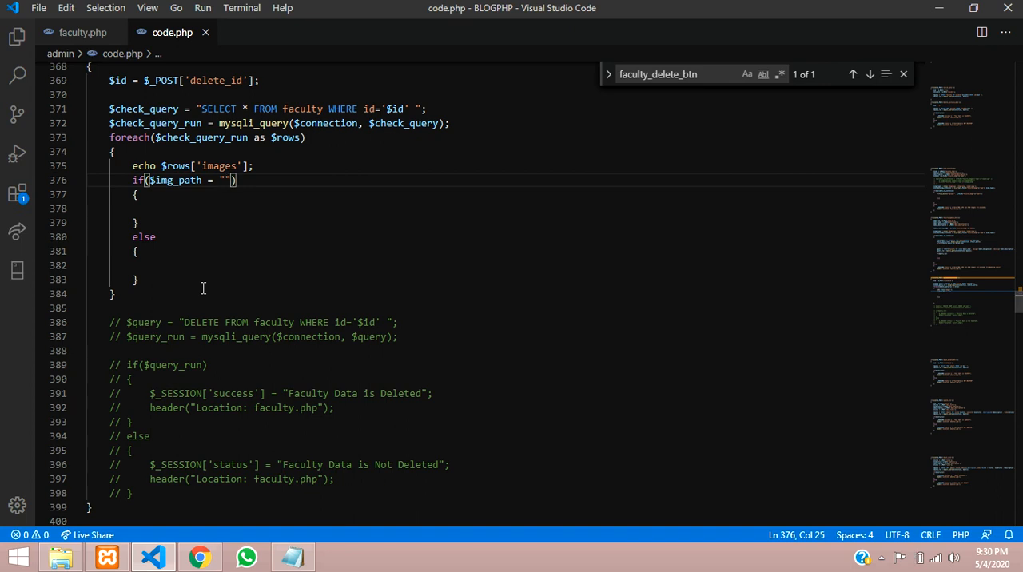
pyautogui.write('/".')
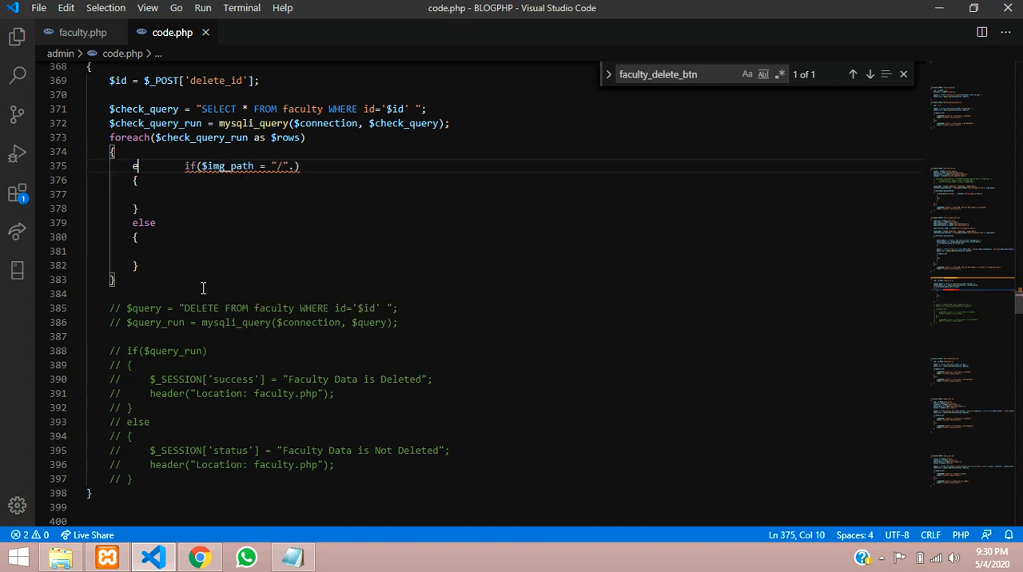
pyautogui.moveTo(109, 167); pyautogui.dragTo(179, 166)
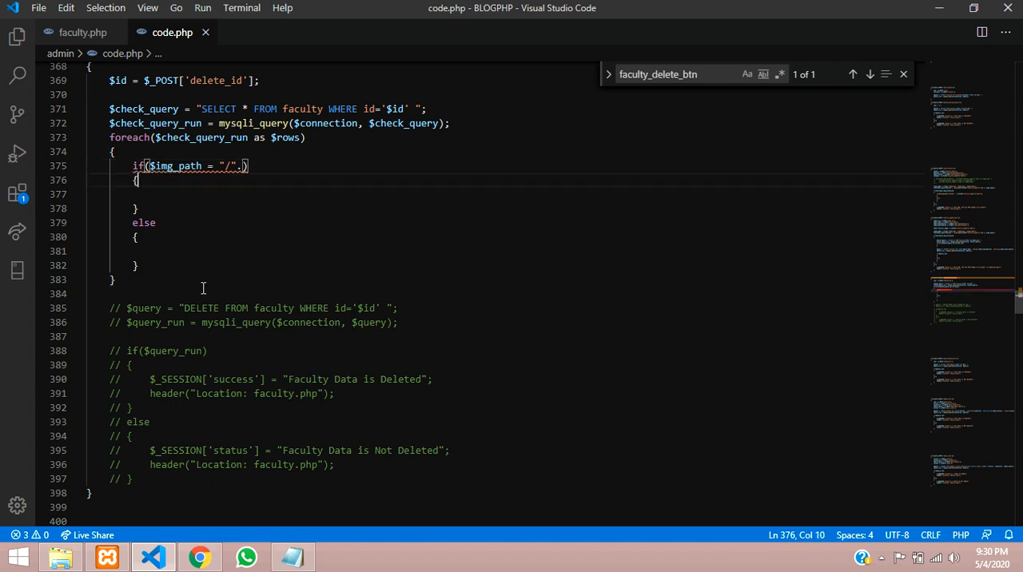
pyautogui.click(224, 166)
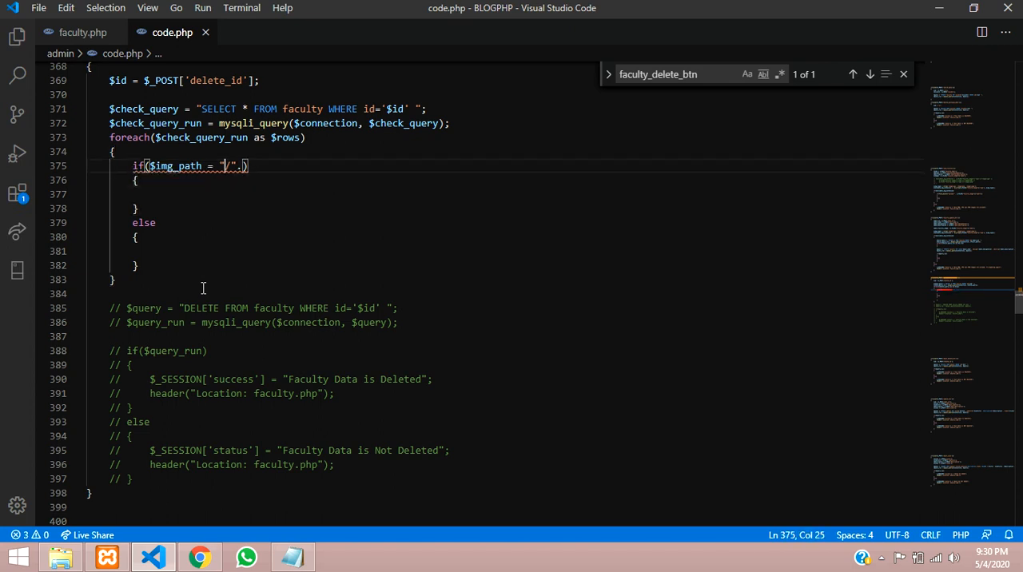
pyautogui.write(".$rows['images']")
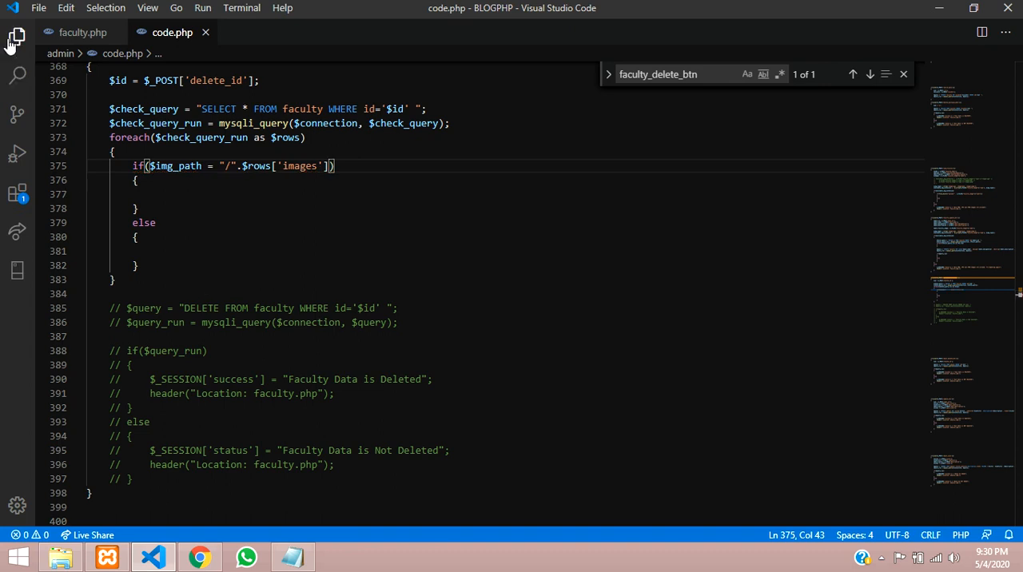
# Check the faculty images in BLOGPHP/admin/upload, then return to code.php.
pyautogui.click(18, 37)
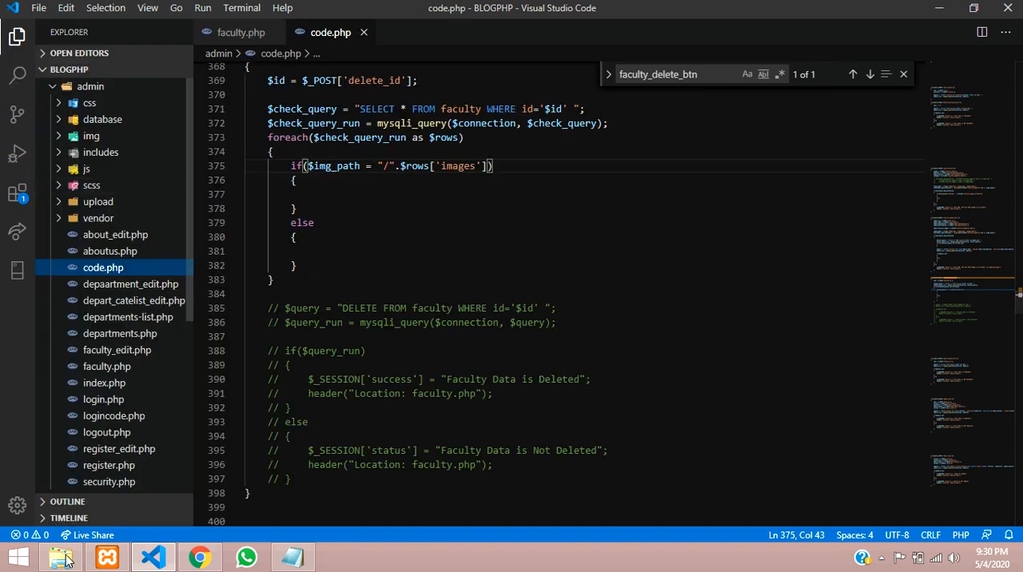
pyautogui.click(61, 557)
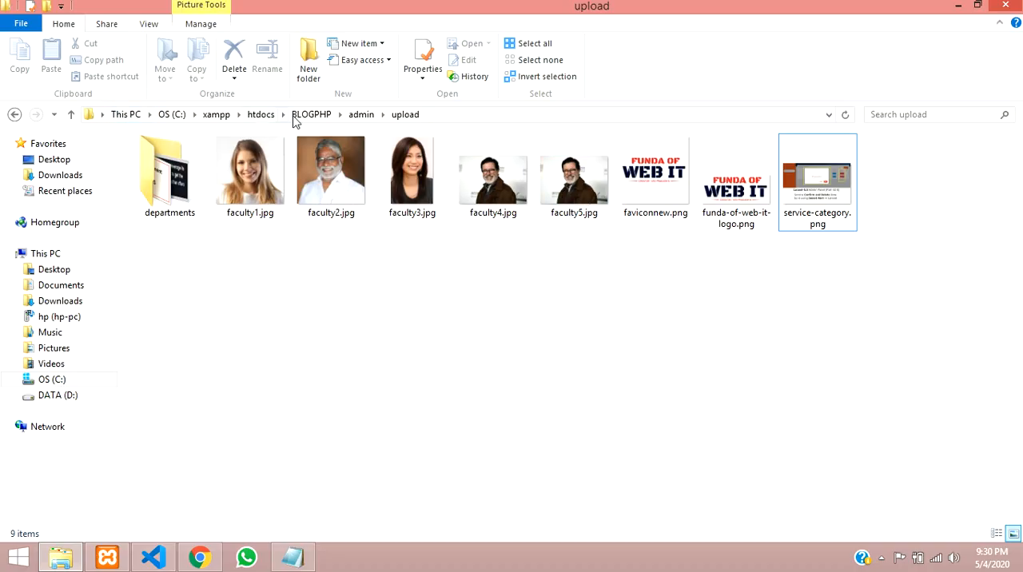
pyautogui.click(406, 115)
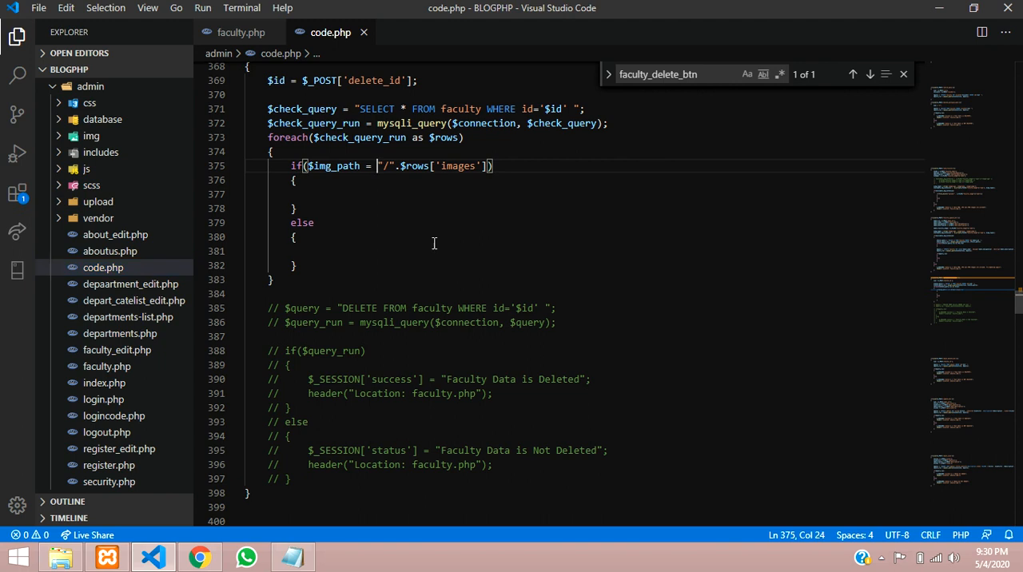
# Change the path to "upload/".$rows['images'] and move the uncommented delete query and redirects into the if branch.
pyautogui.write('upload')
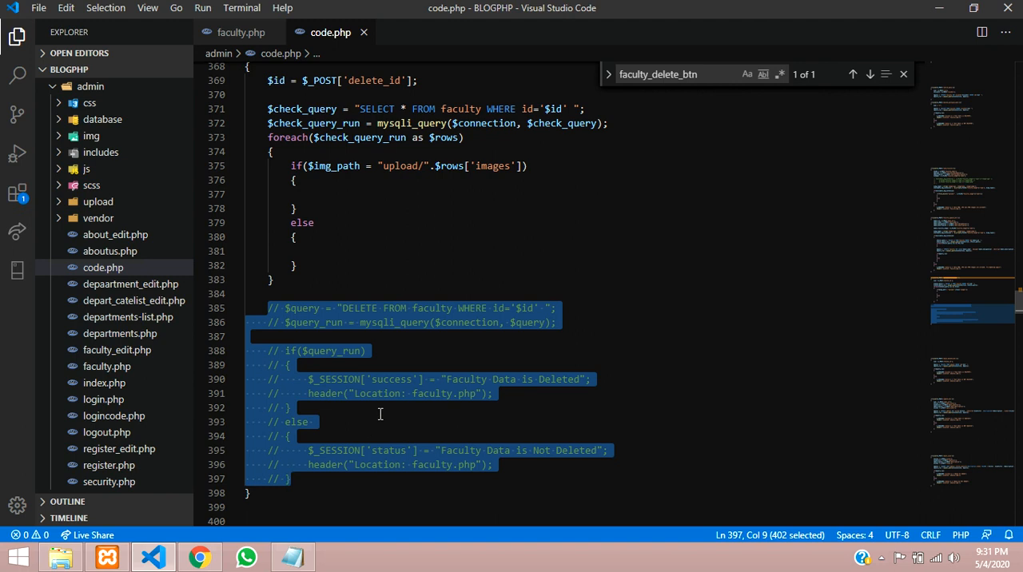
pyautogui.press('ctrl+/')
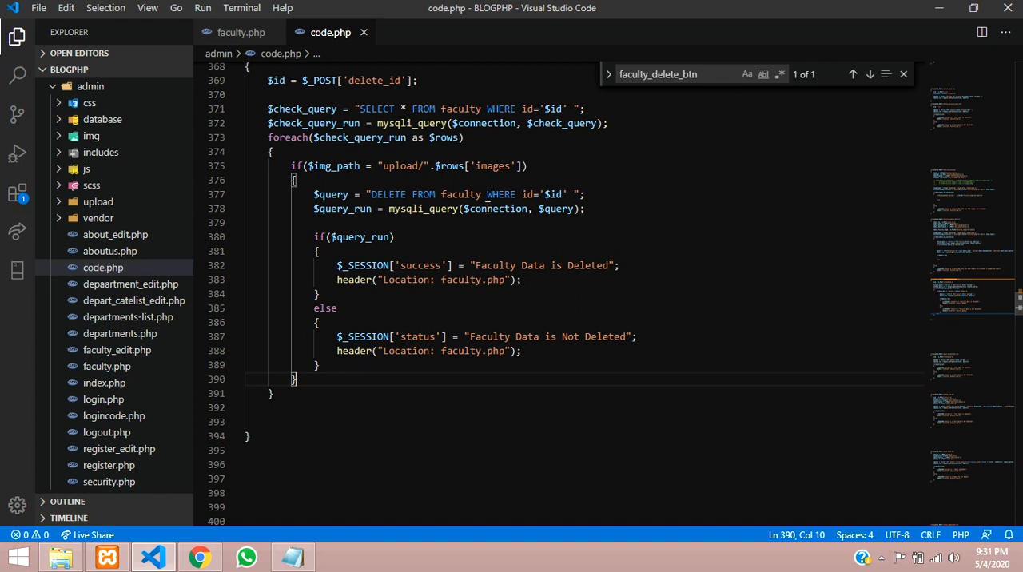
pyautogui.doubleClick(493, 166)
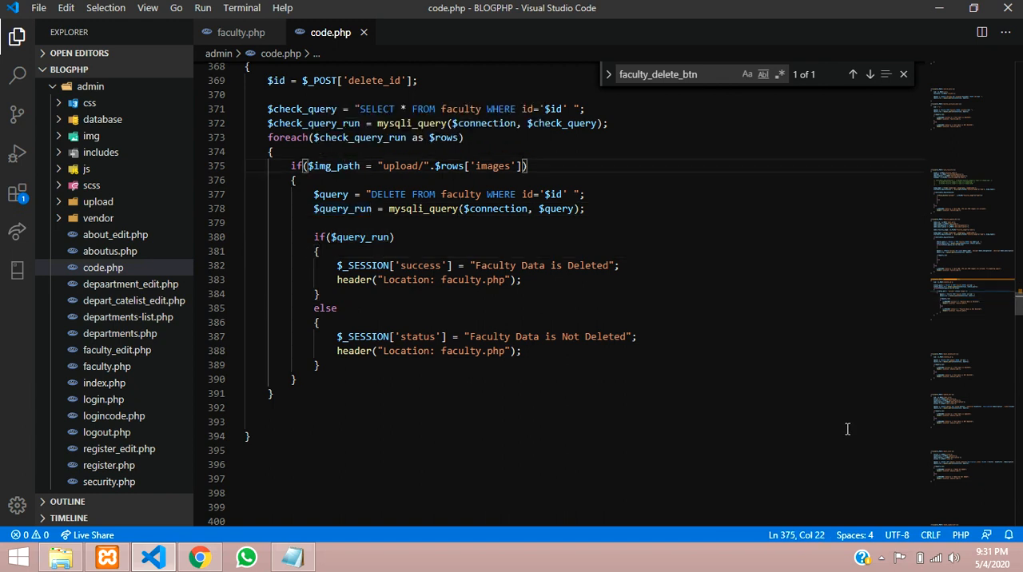
# Add unlink($img_path); in the successful-query branch before the session message.
pyautogui.doubleClick(331, 167)
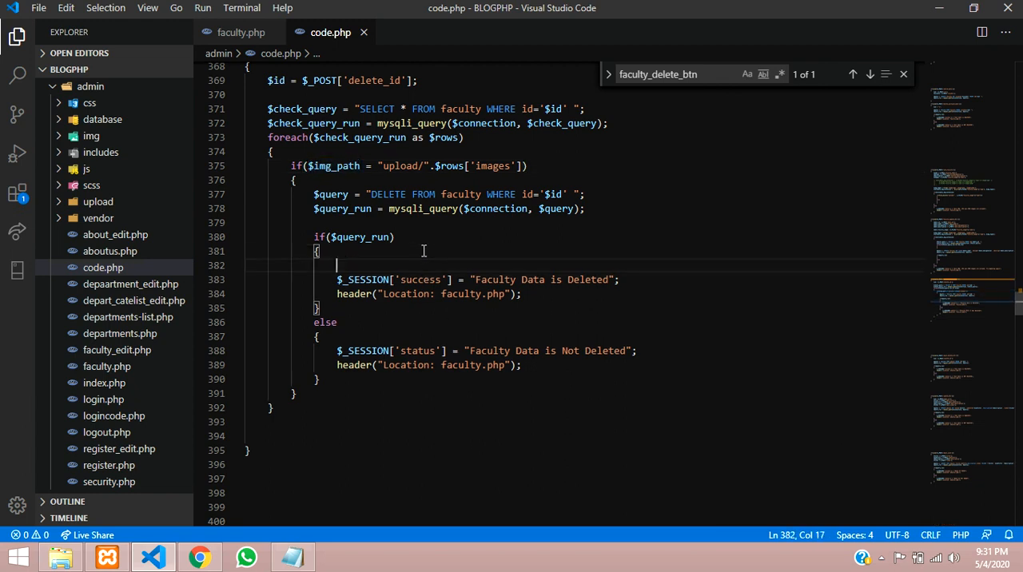
pyautogui.write('unlinlk')
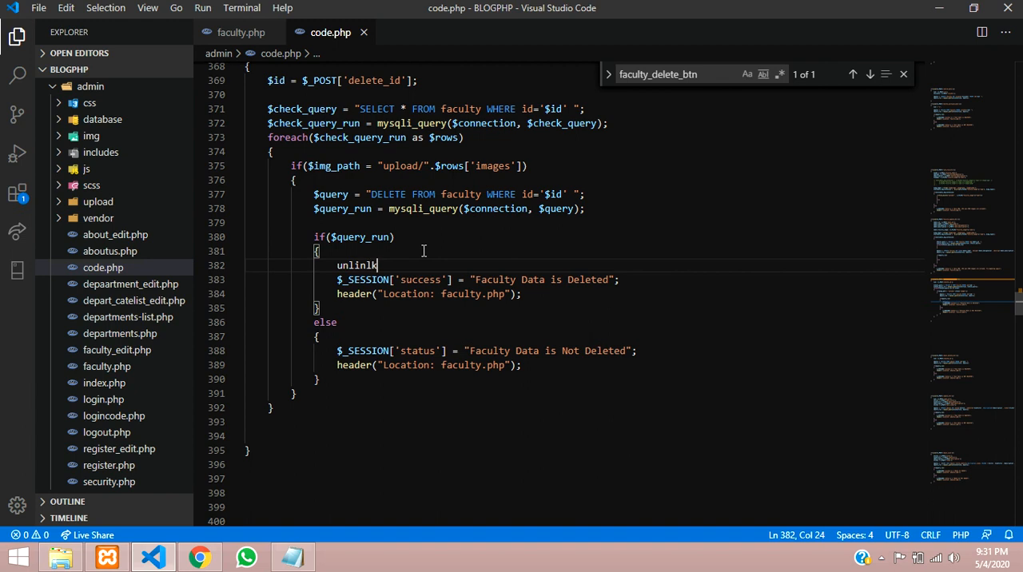
pyautogui.press('Backspace')
pyautogui.write('();')
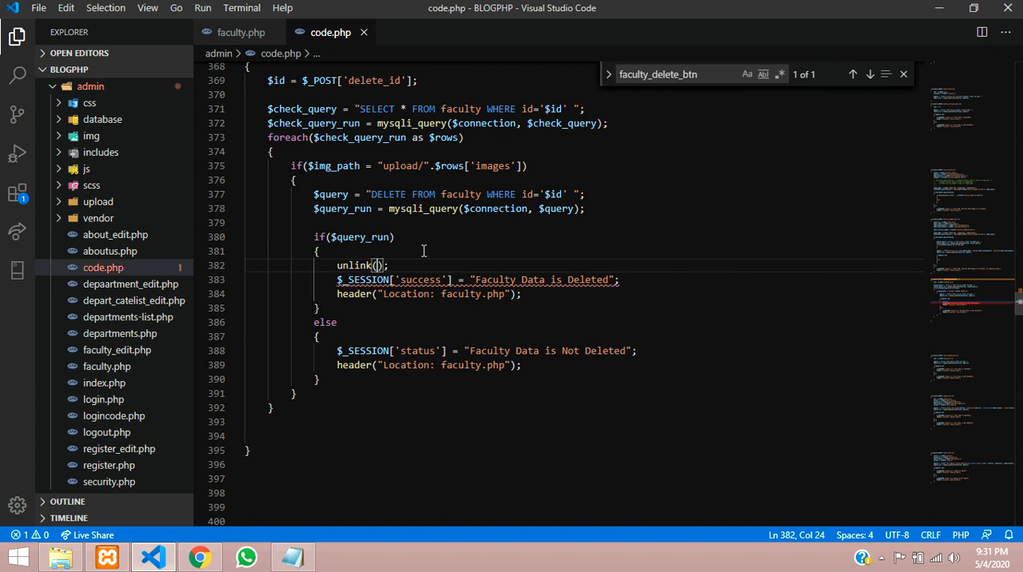
pyautogui.write('$img_path')
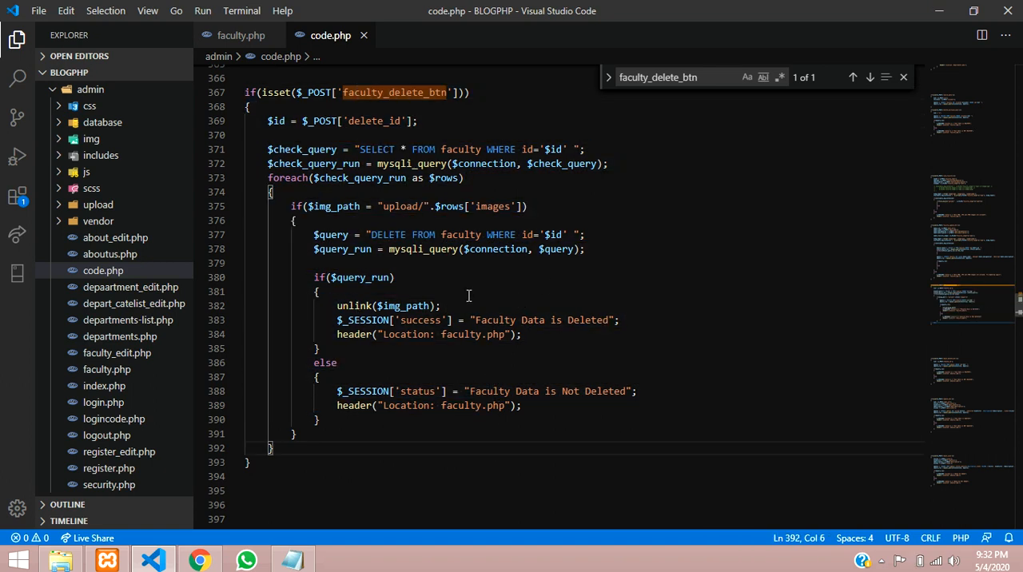
pyautogui.moveTo(419, 249)
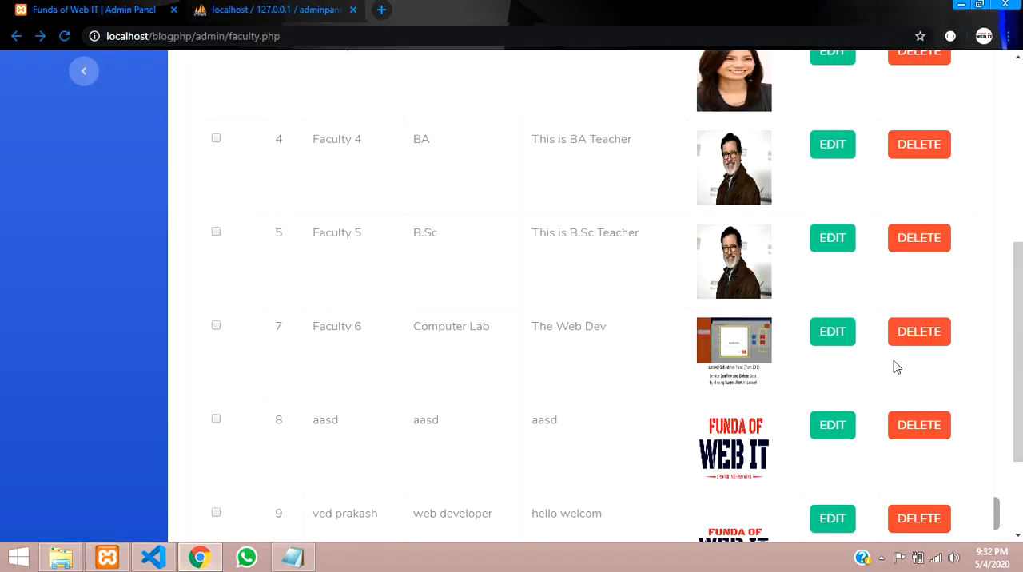
# Delete the Faculty 6 row on faculty.php and scroll the table to confirm it is gone.
pyautogui.click(918, 331)
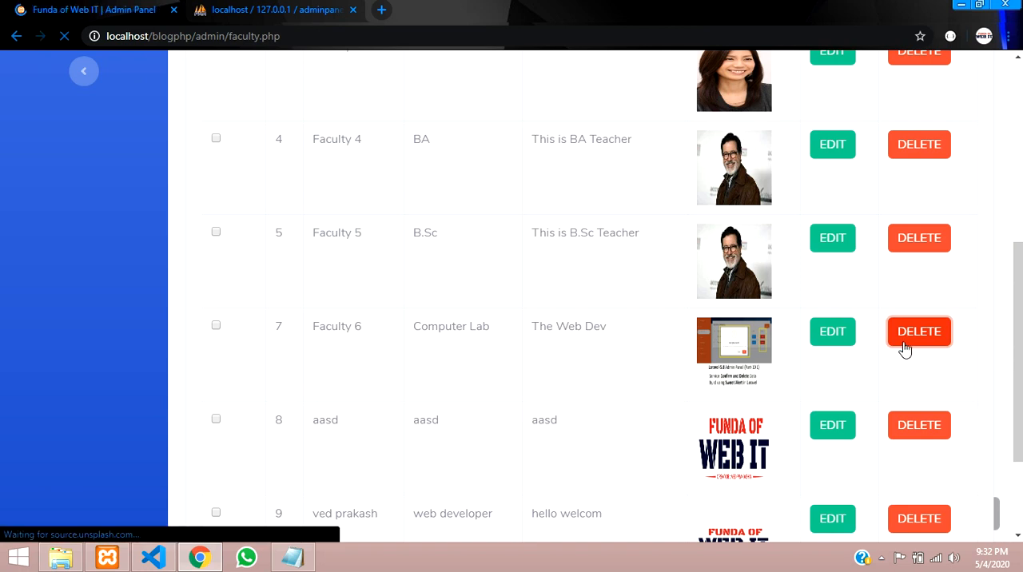
pyautogui.click(918, 331)
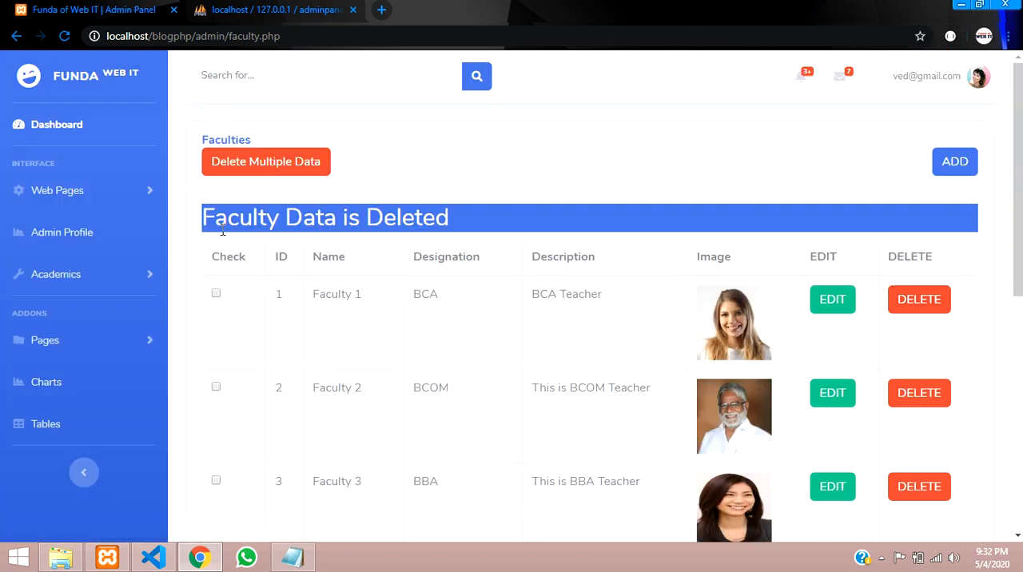
pyautogui.scroll(-3)
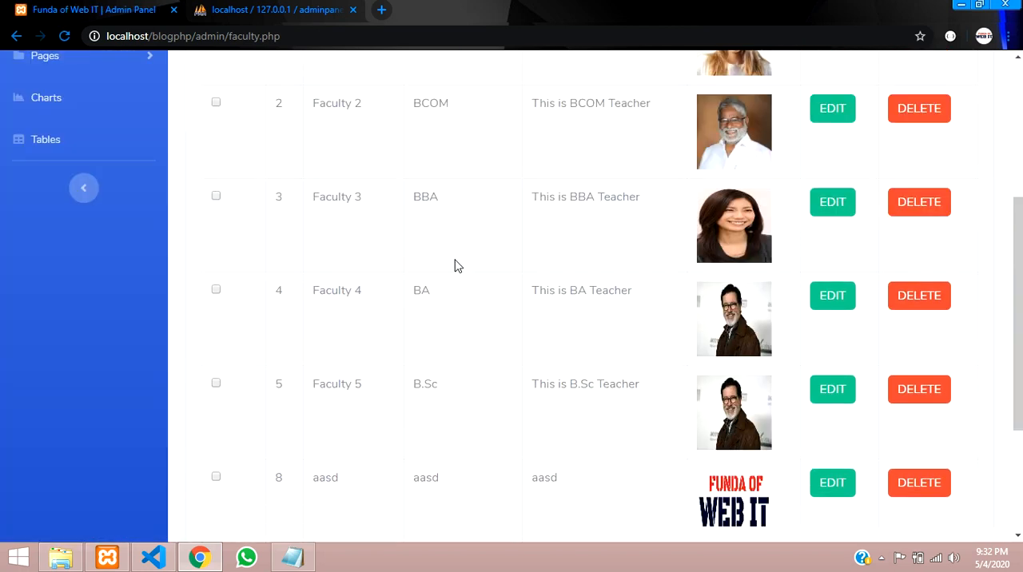
pyautogui.scroll(-3)
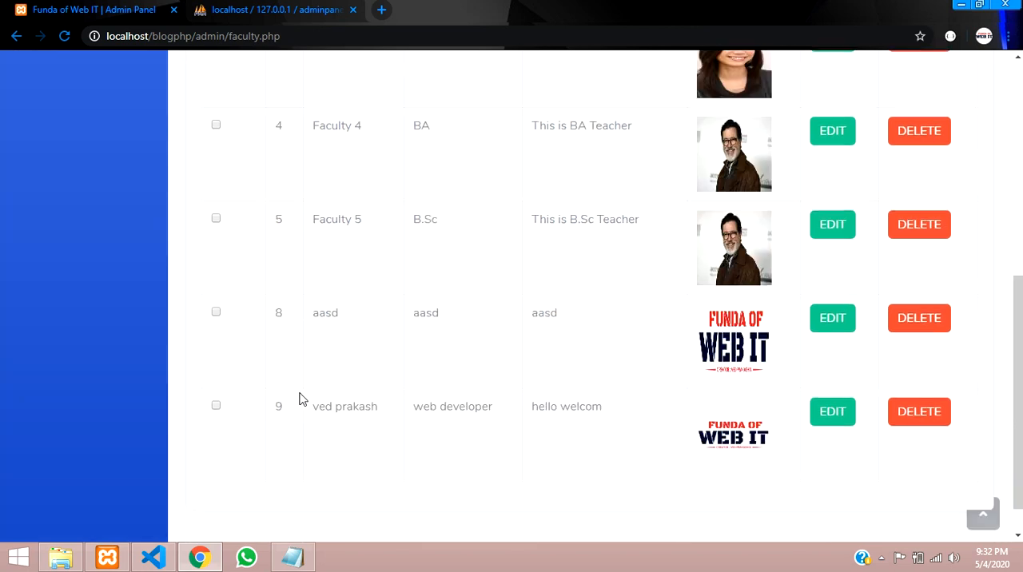
pyautogui.moveTo(275, 328)
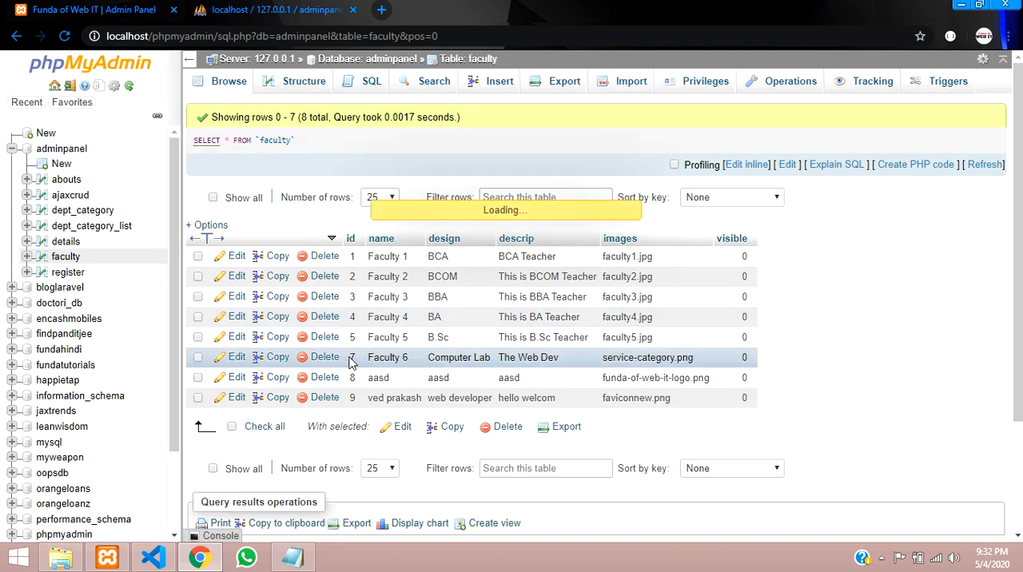
# Browse the faculty table showing 7 rows without Faculty 6, then check the upload folder lacks service-category.png.
pyautogui.click(325, 358)
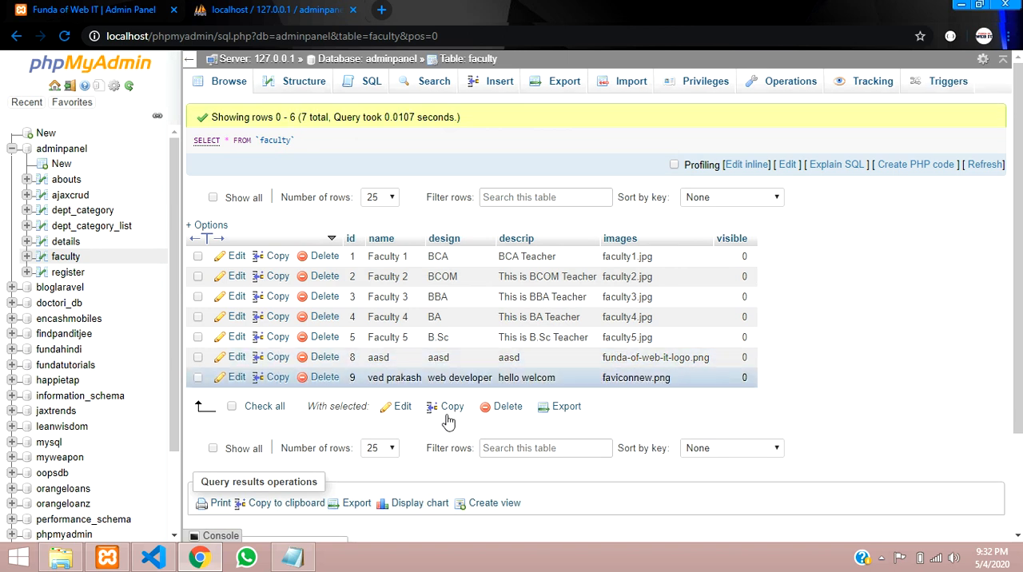
pyautogui.click(60, 556)
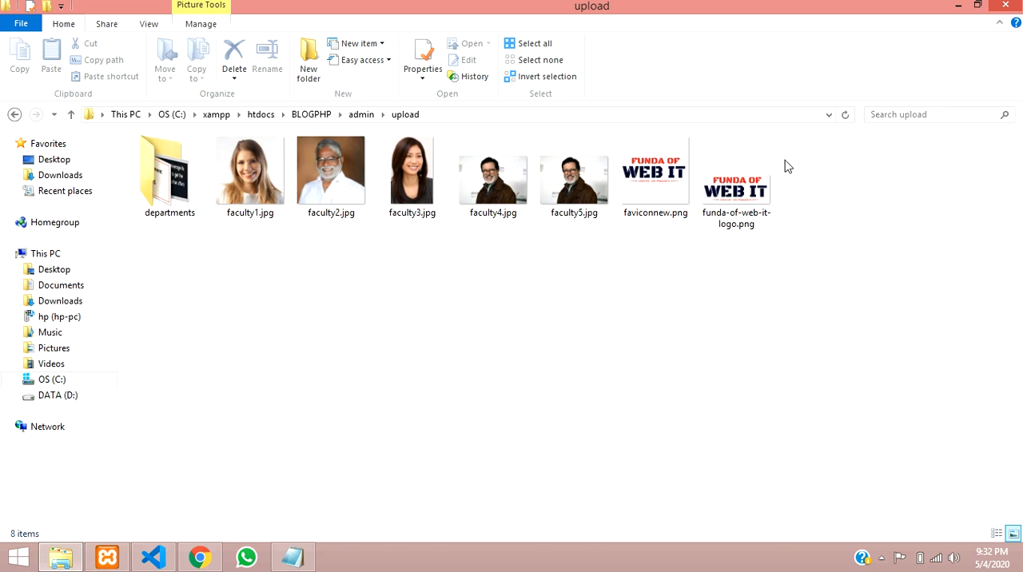
pyautogui.moveTo(458, 458)
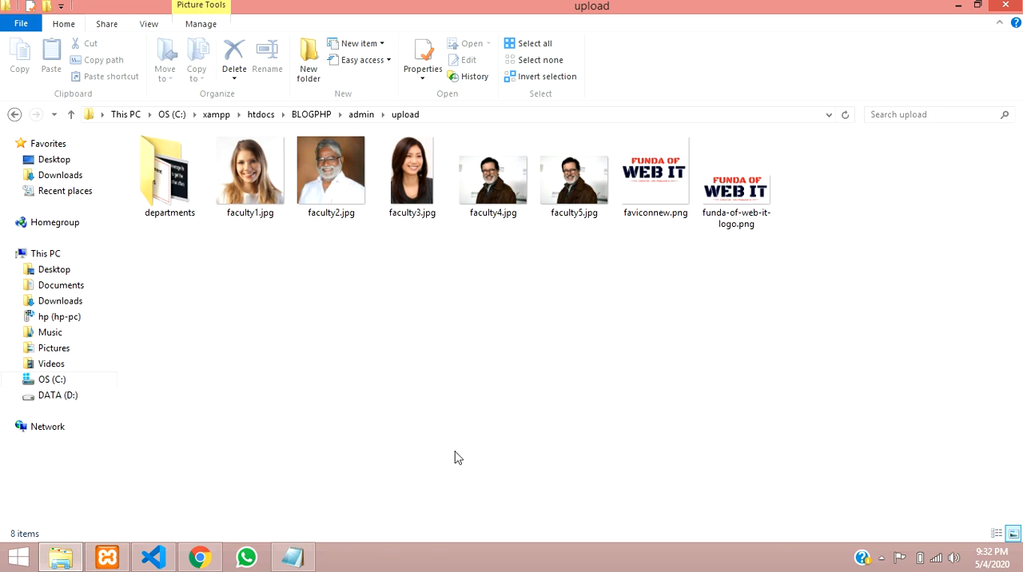